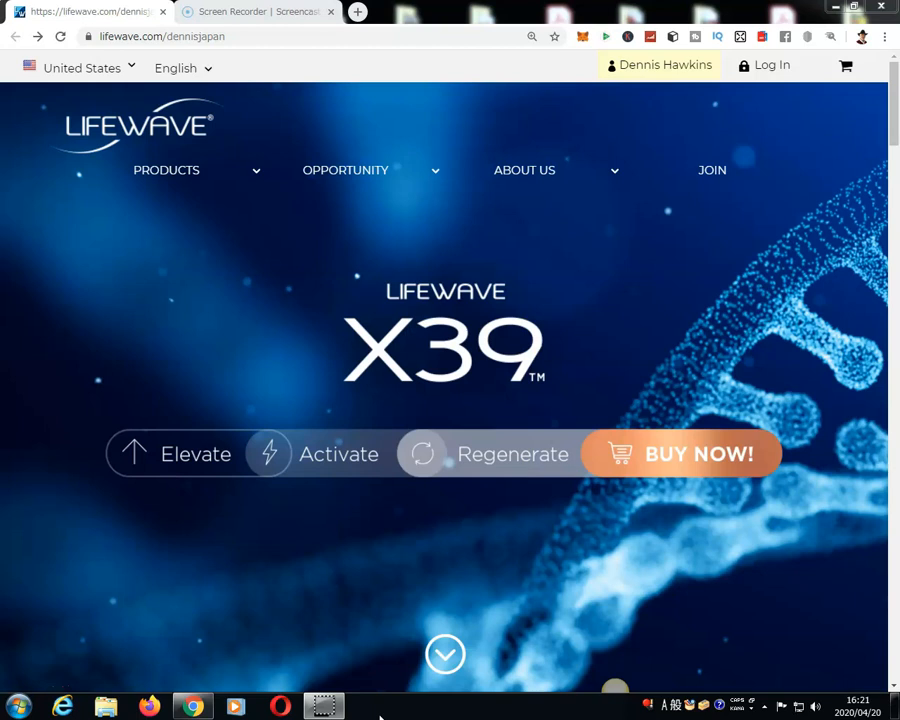
mouse_move(821, 210)
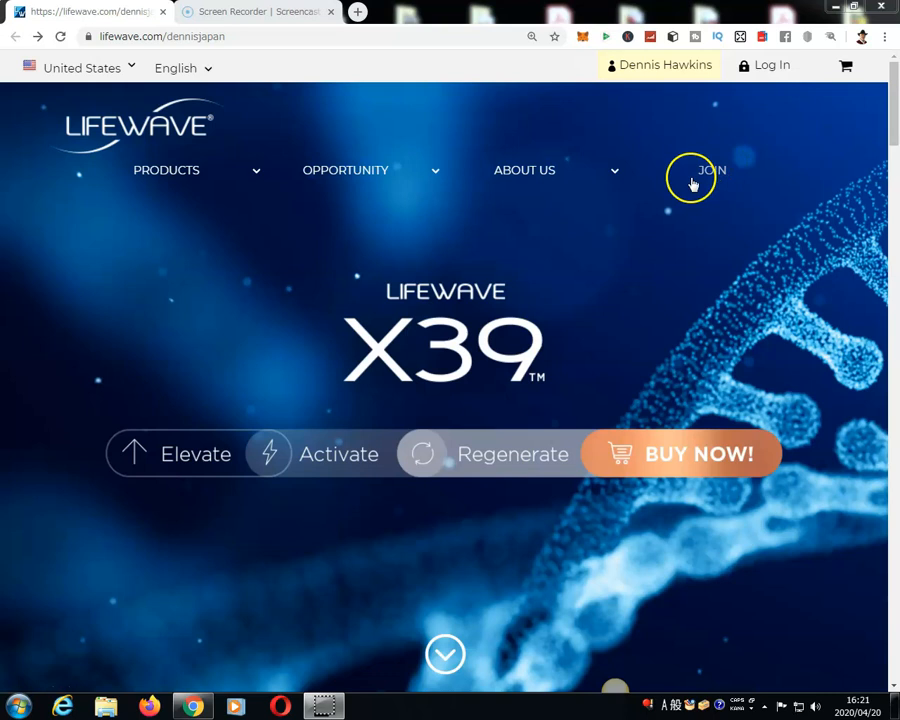
- Choose United Kingdom from the country list and submit the choice
left_click(83, 67)
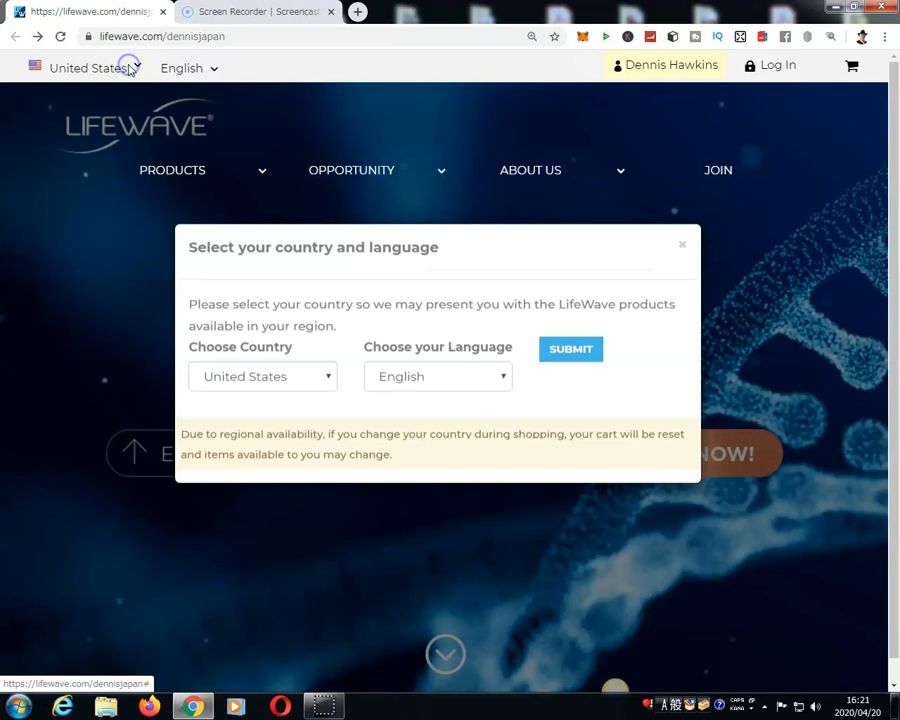
left_click(262, 405)
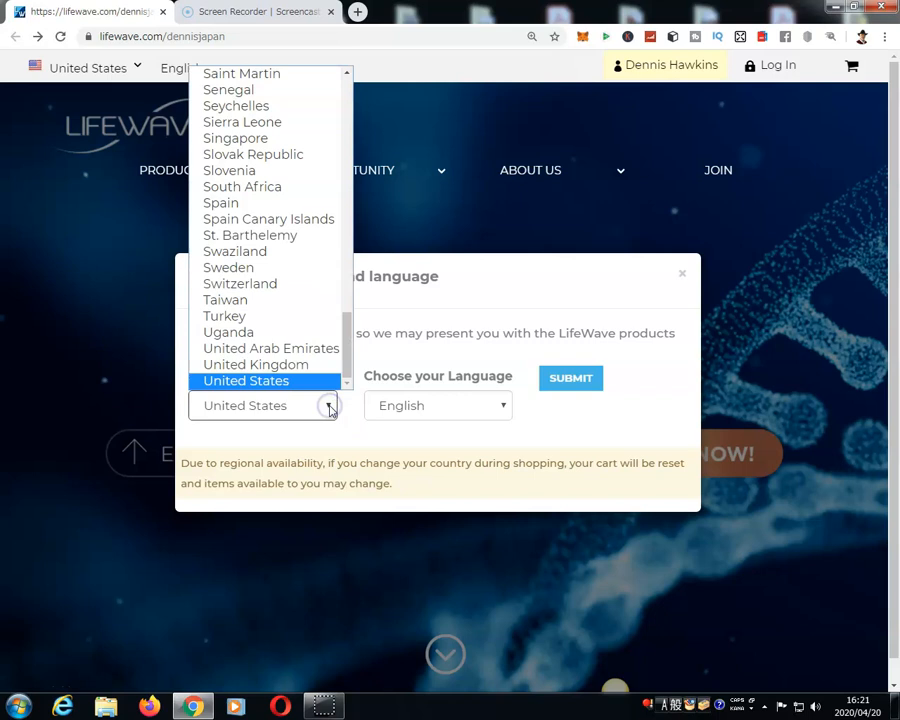
left_click(255, 364)
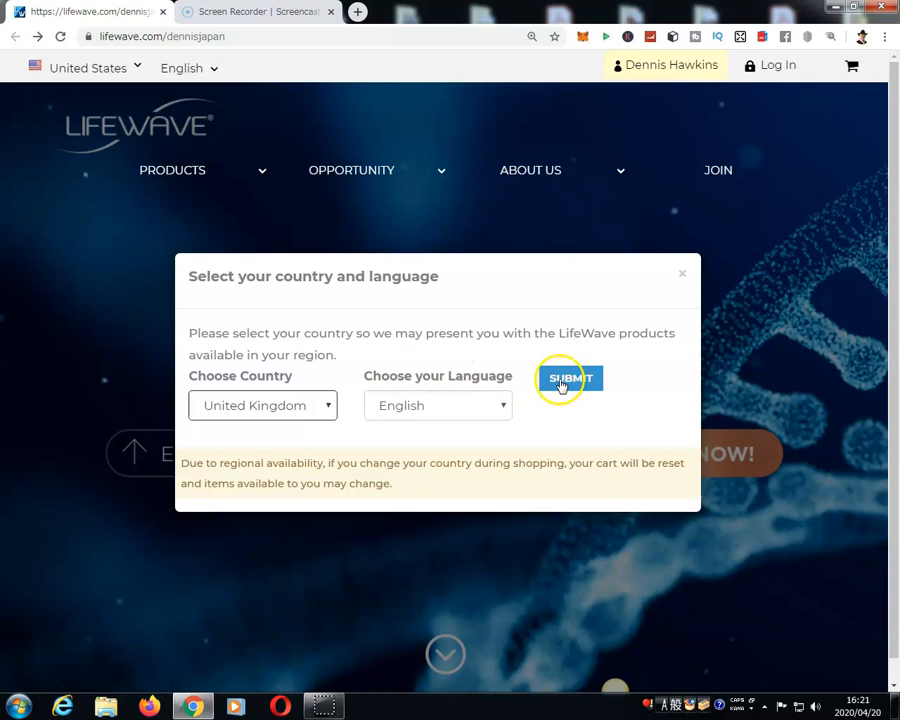
left_click(570, 379)
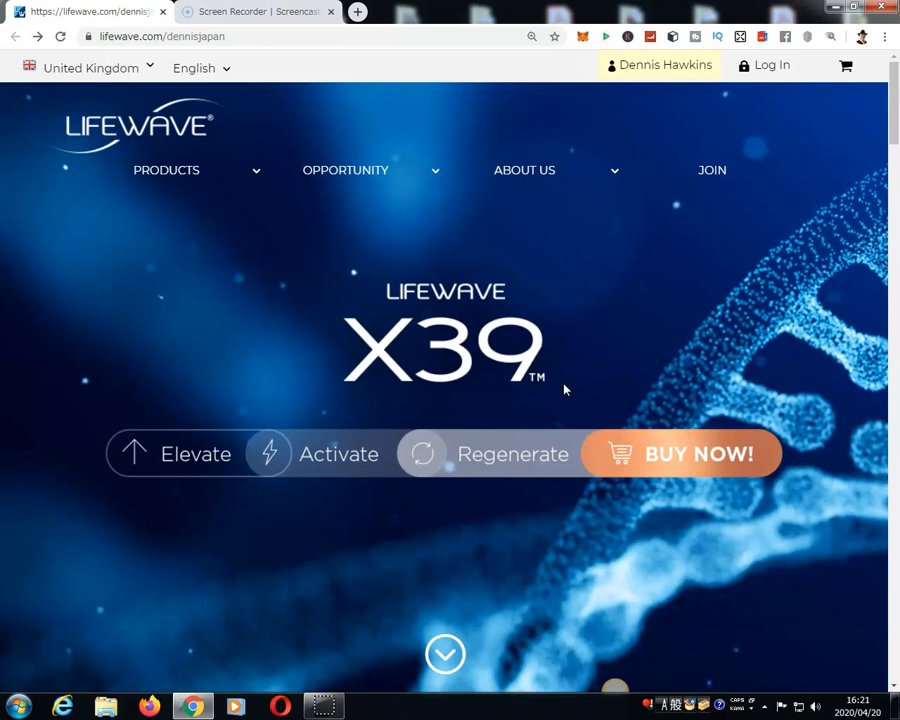
- Open the Patches listing from the PRODUCTS menu
left_click(166, 170)
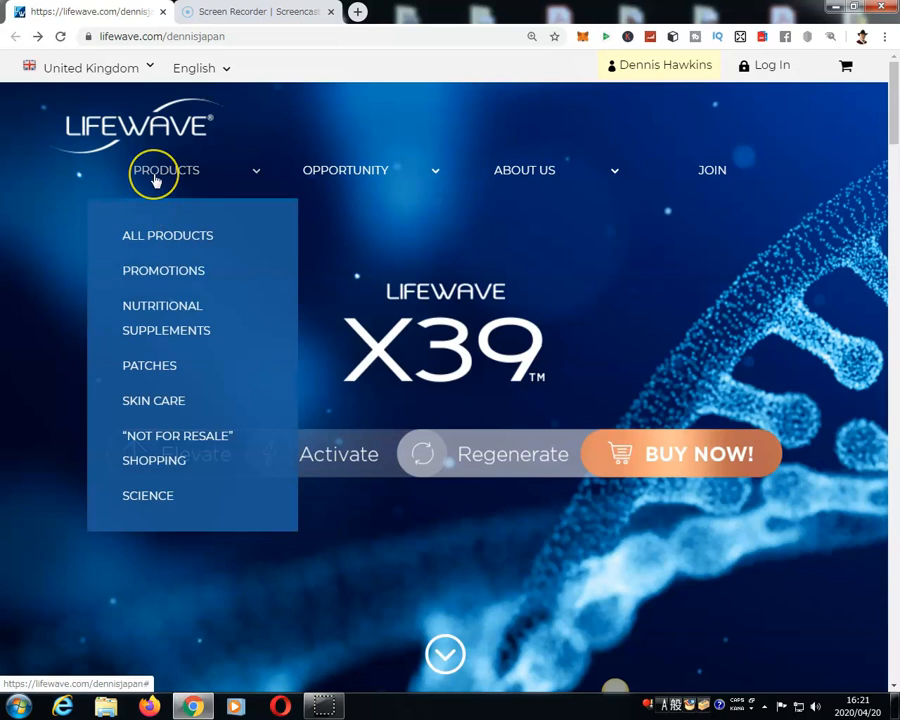
left_click(149, 365)
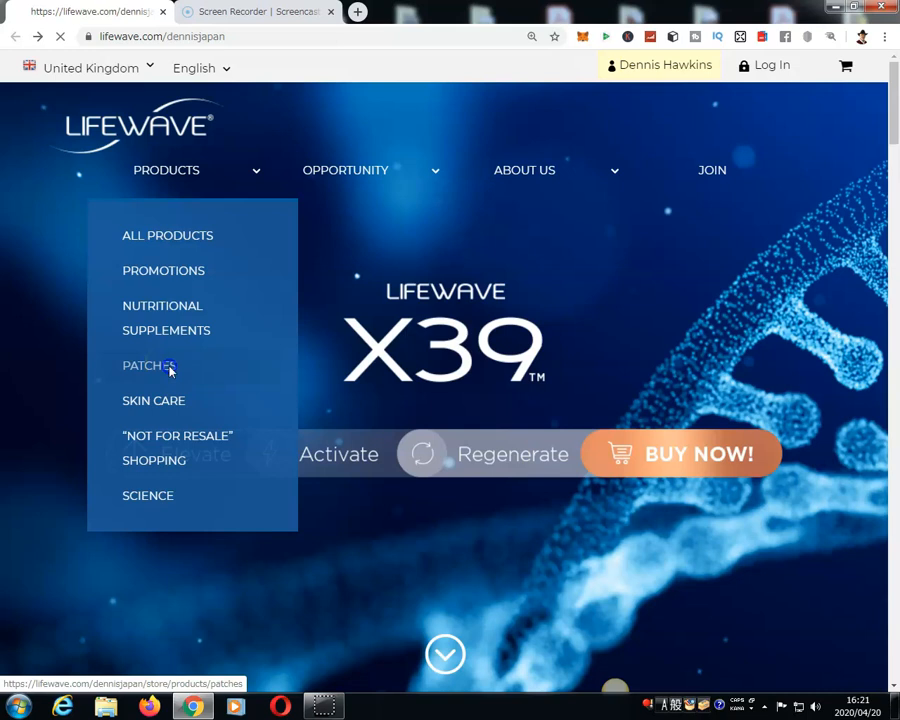
left_click(148, 365)
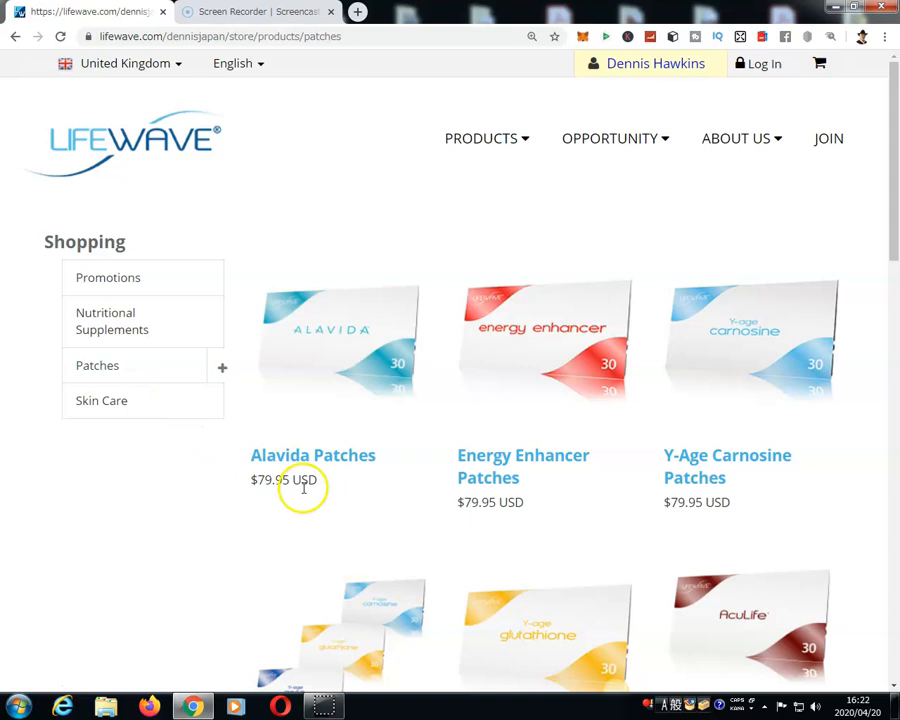
mouse_move(167, 207)
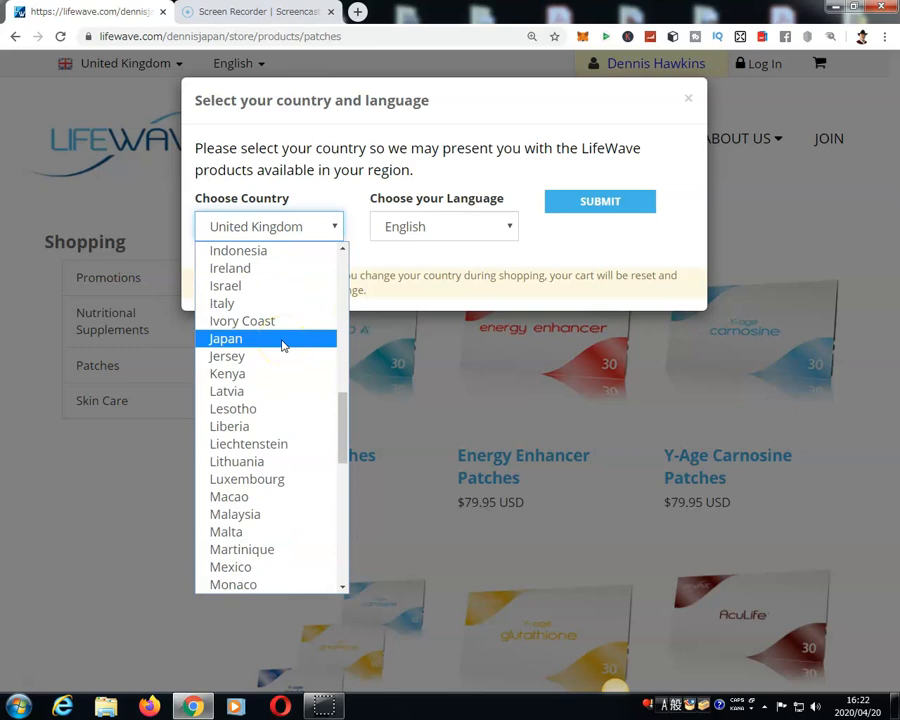
- Pick Japan as the country and submit, showing patches at ¥10,000
left_click(225, 338)
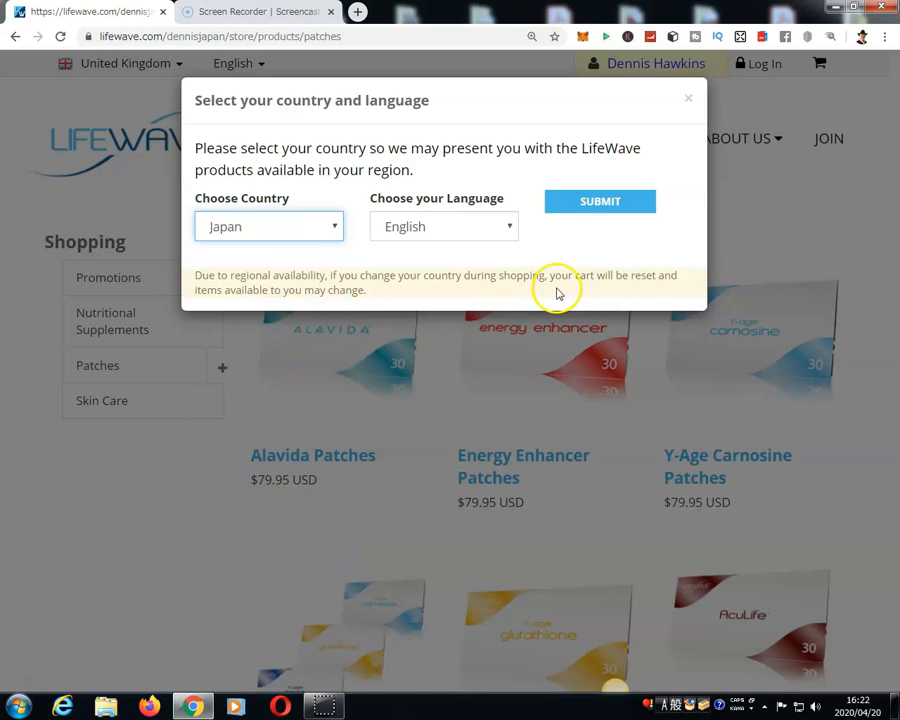
left_click(600, 201)
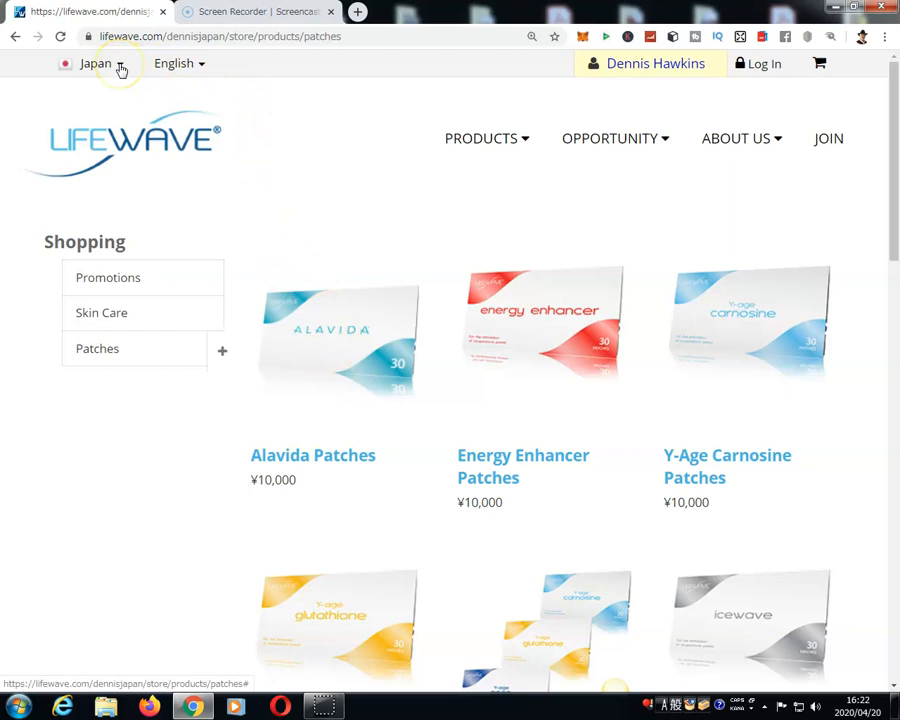
- Change the country from Japan back to United States and submit
left_click(95, 63)
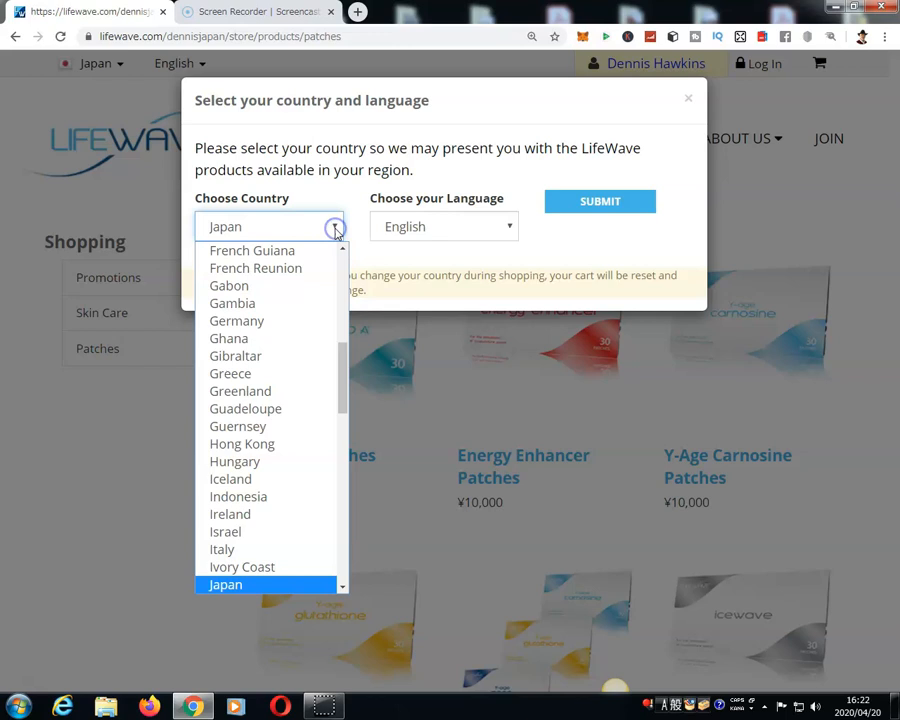
scroll("down", 3)
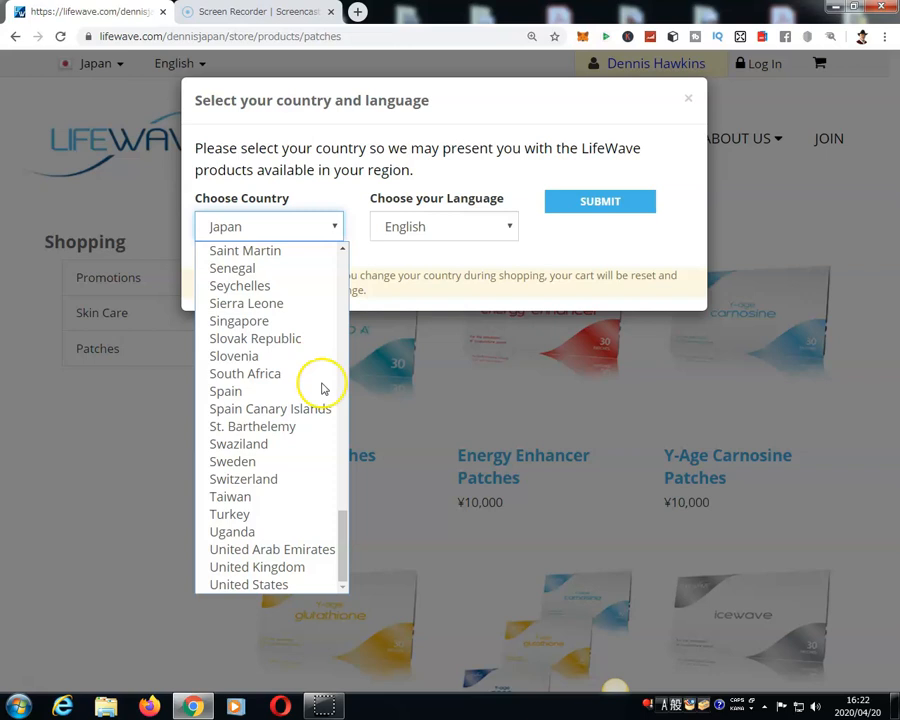
left_click(248, 584)
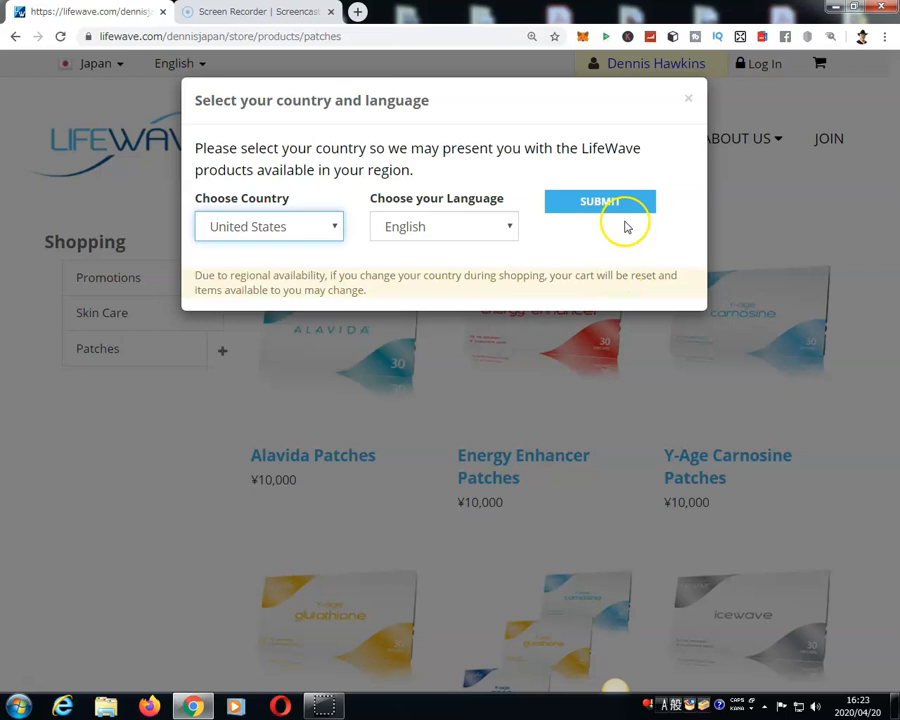
left_click(600, 201)
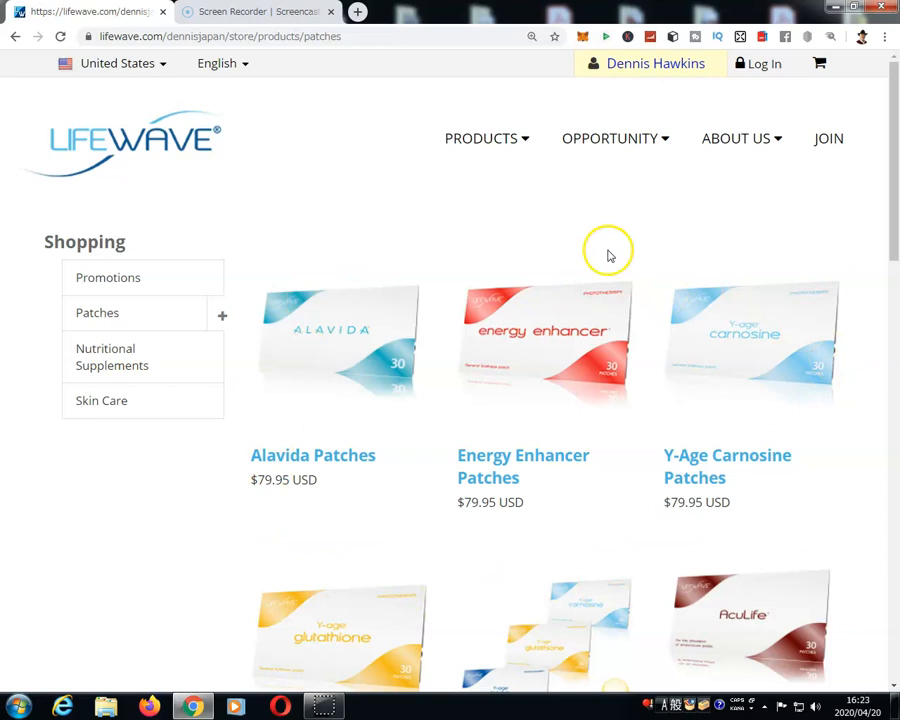
mouse_move(168, 553)
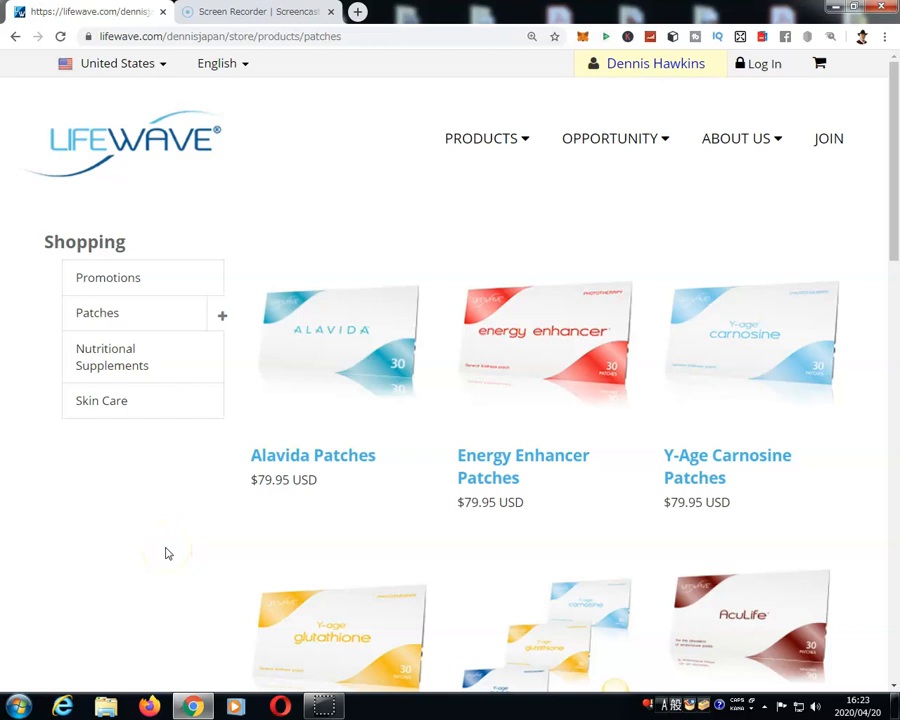
- Scroll down the Patches list and select Y-Age Aeon Patches
scroll("down", 3)
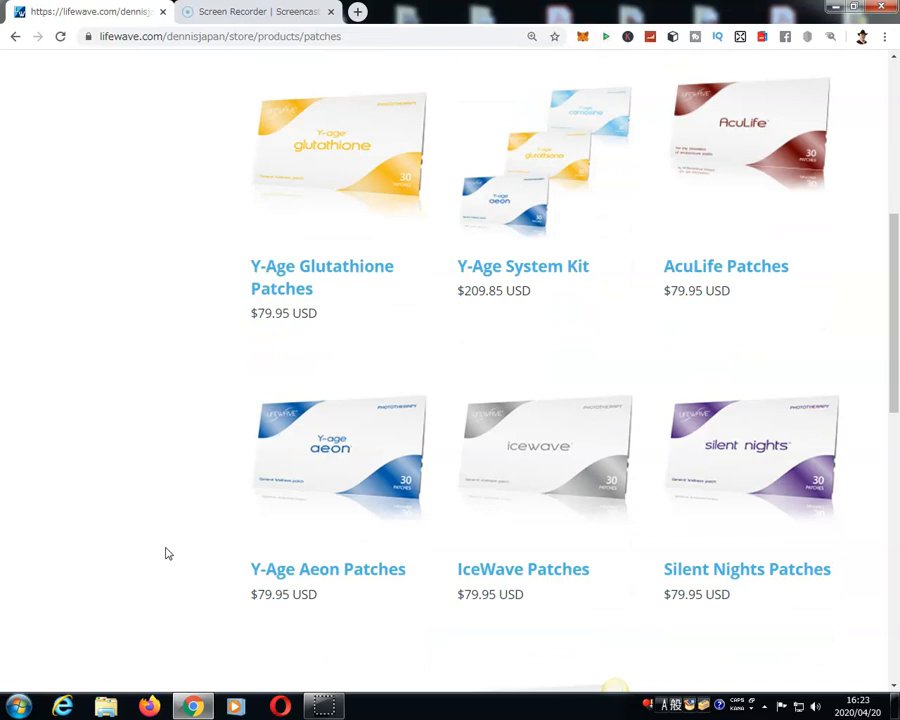
scroll("down", 3)
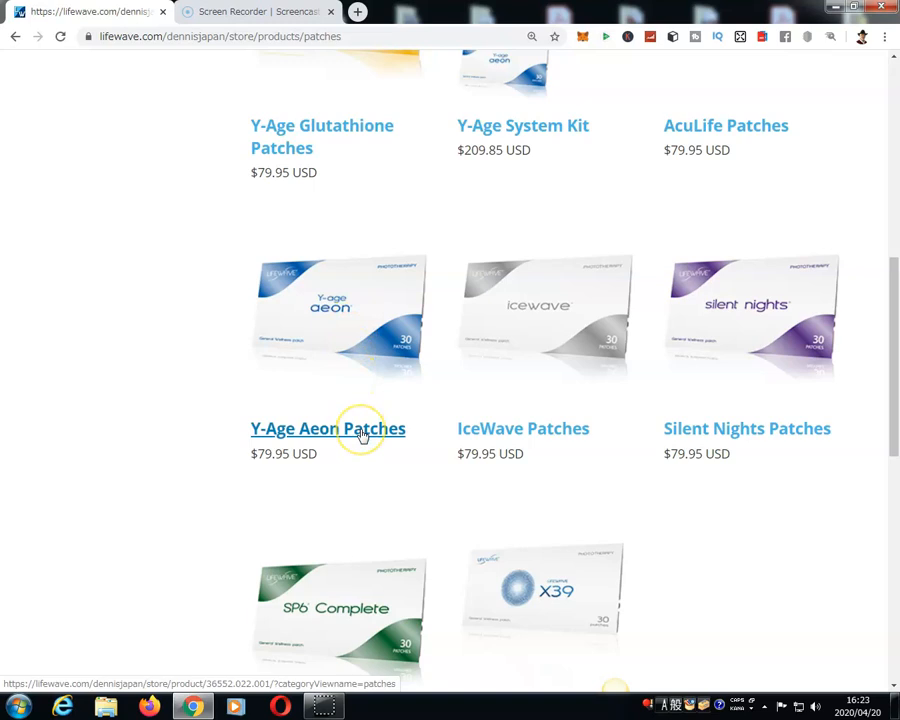
left_click(328, 428)
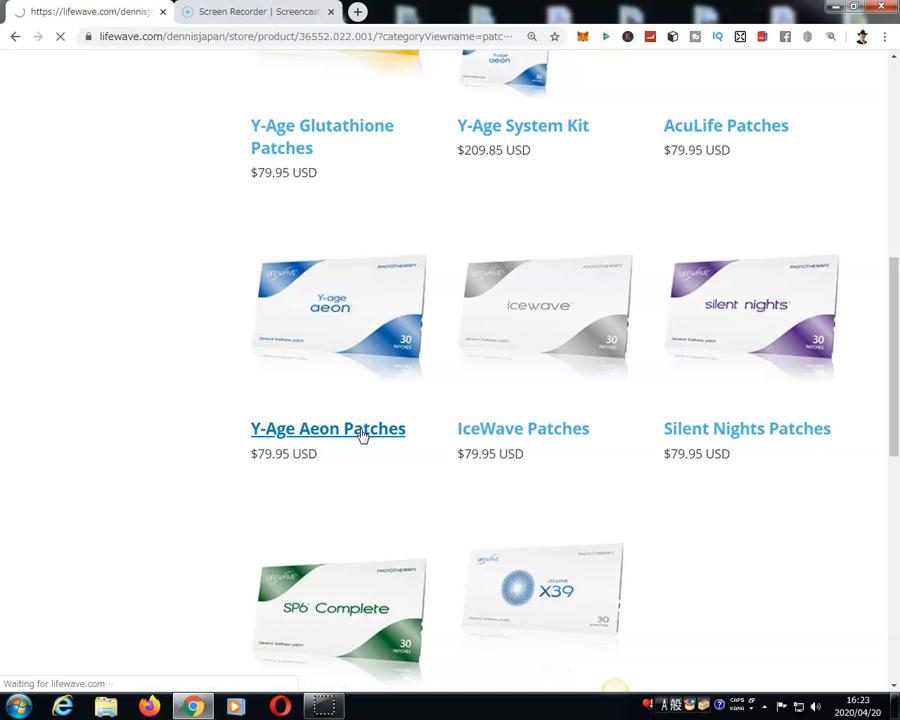
- Reselect the Y-Age Aeon Patches link to load its $79.95 product page
left_click(328, 428)
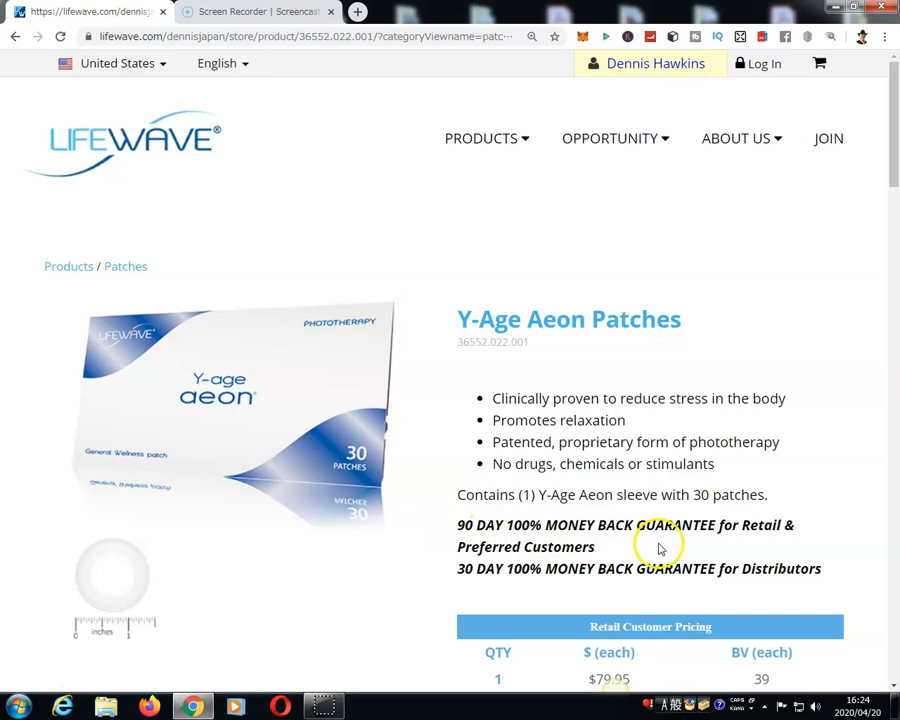
mouse_move(616, 551)
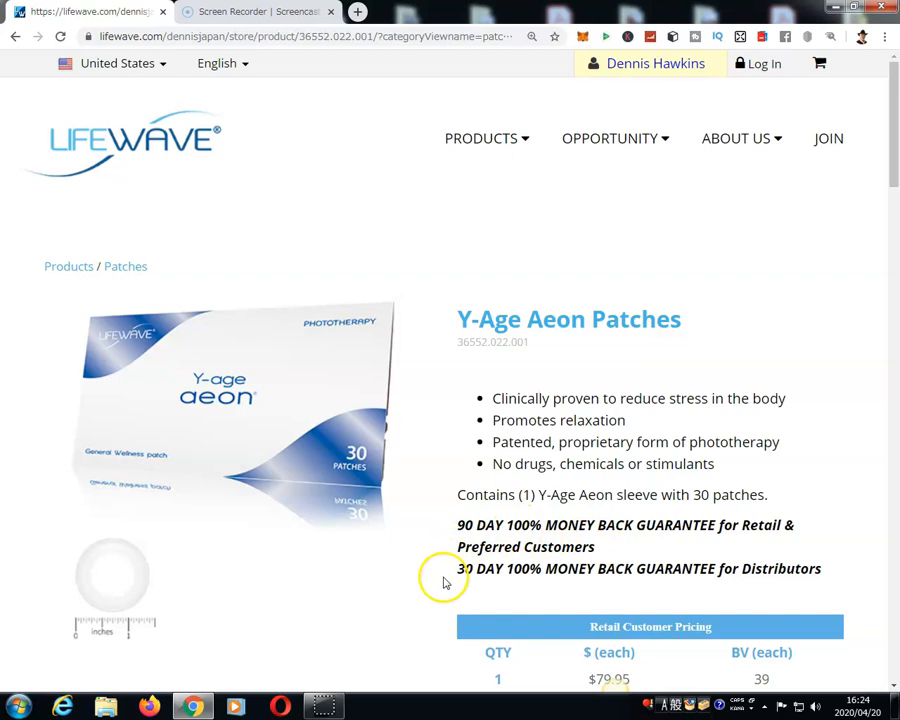
mouse_move(695, 586)
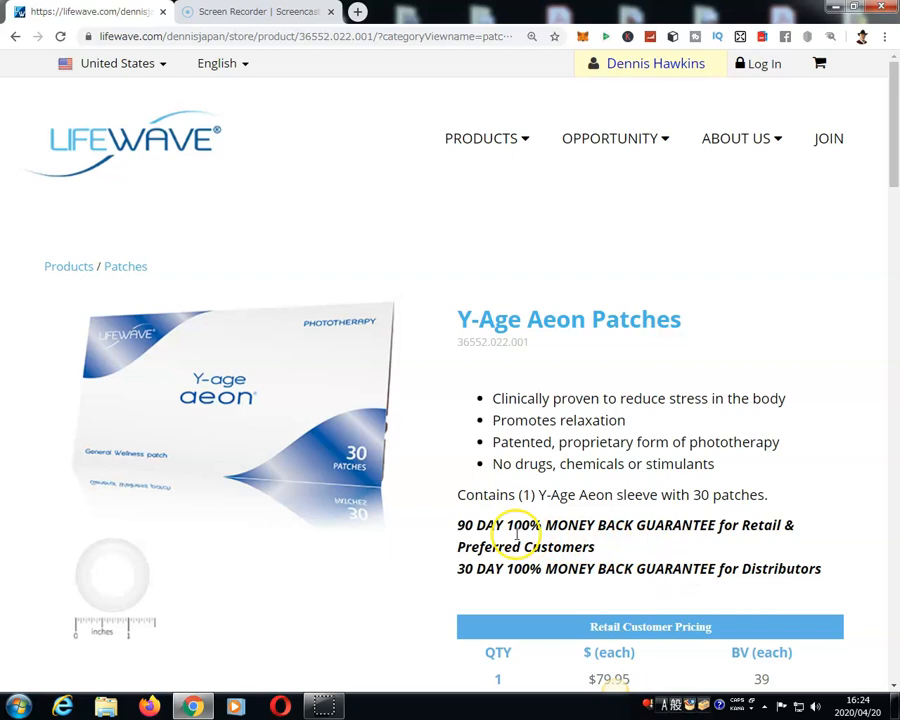
mouse_move(630, 547)
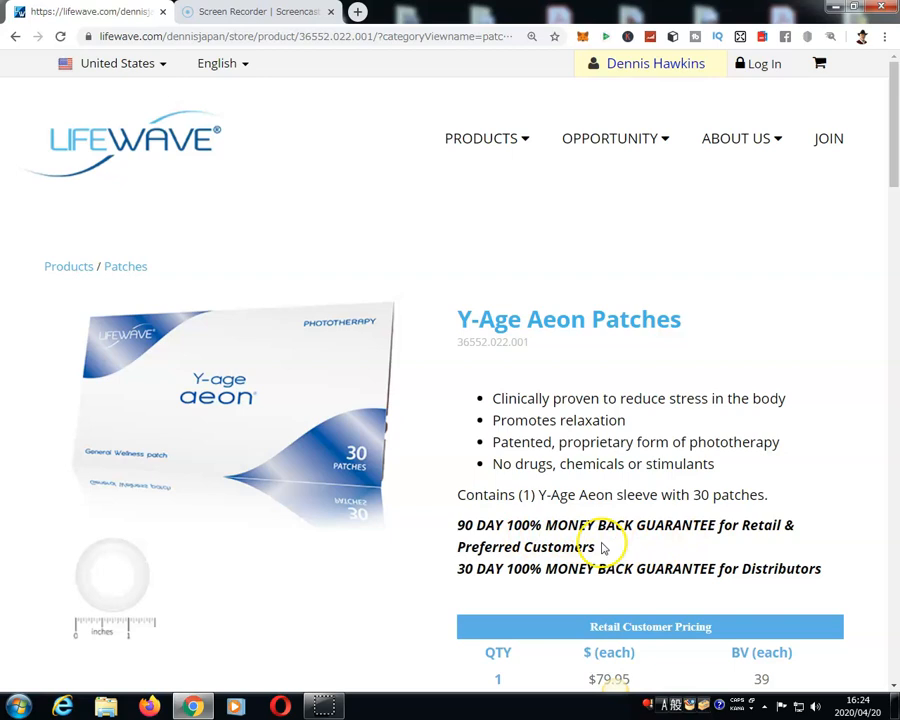
scroll("down", 3)
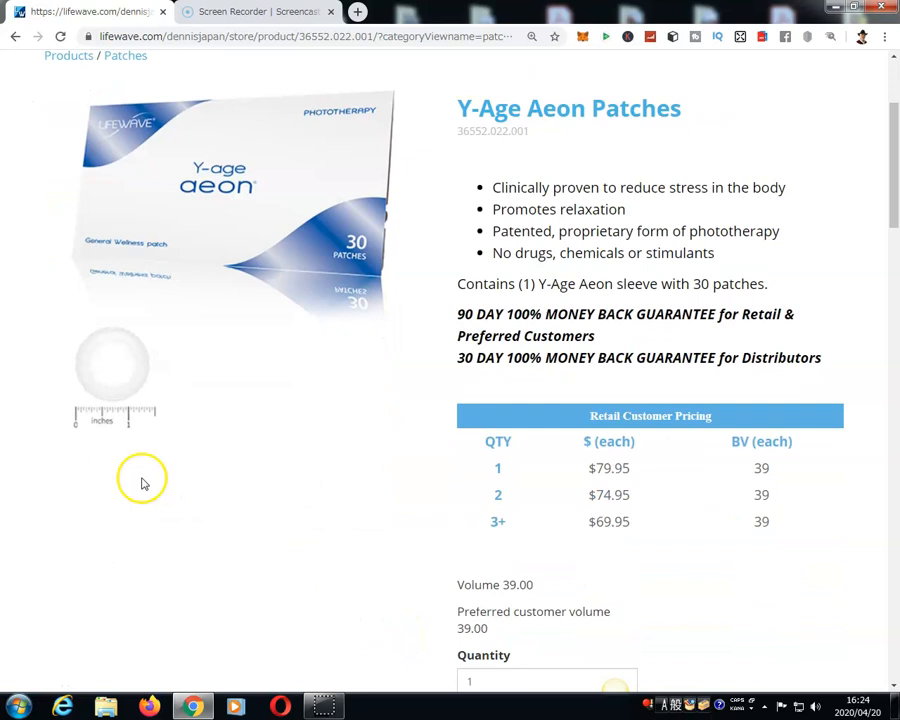
scroll("down", 3)
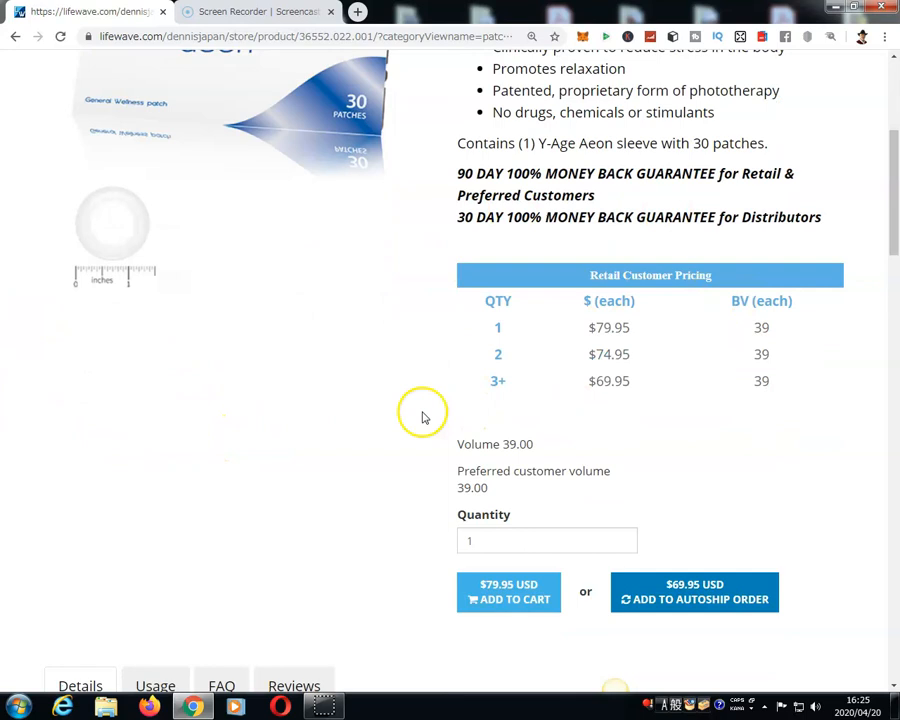
scroll("down", 3)
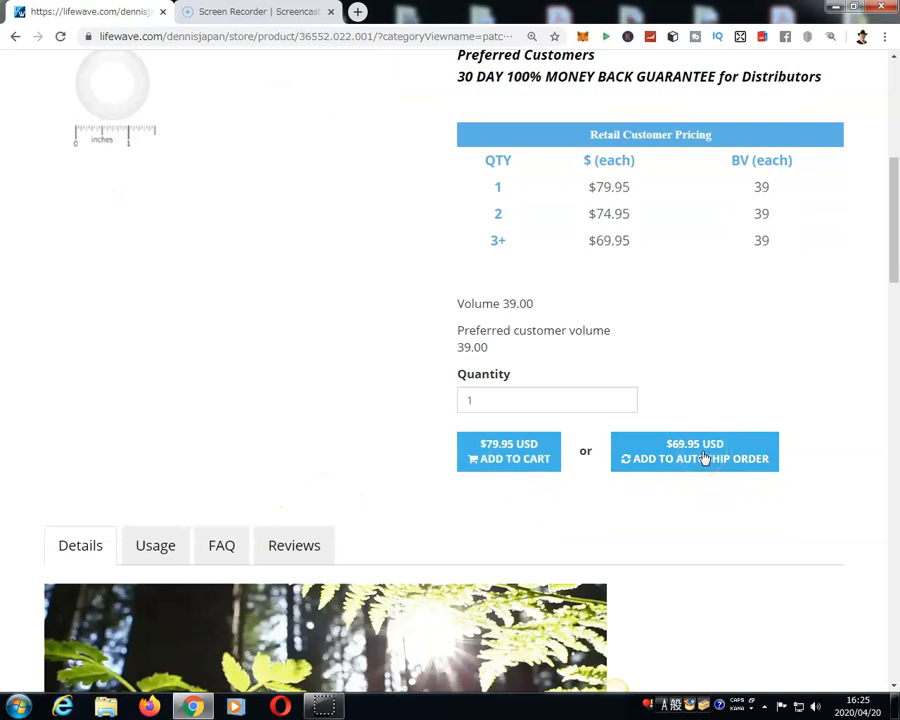
mouse_move(699, 475)
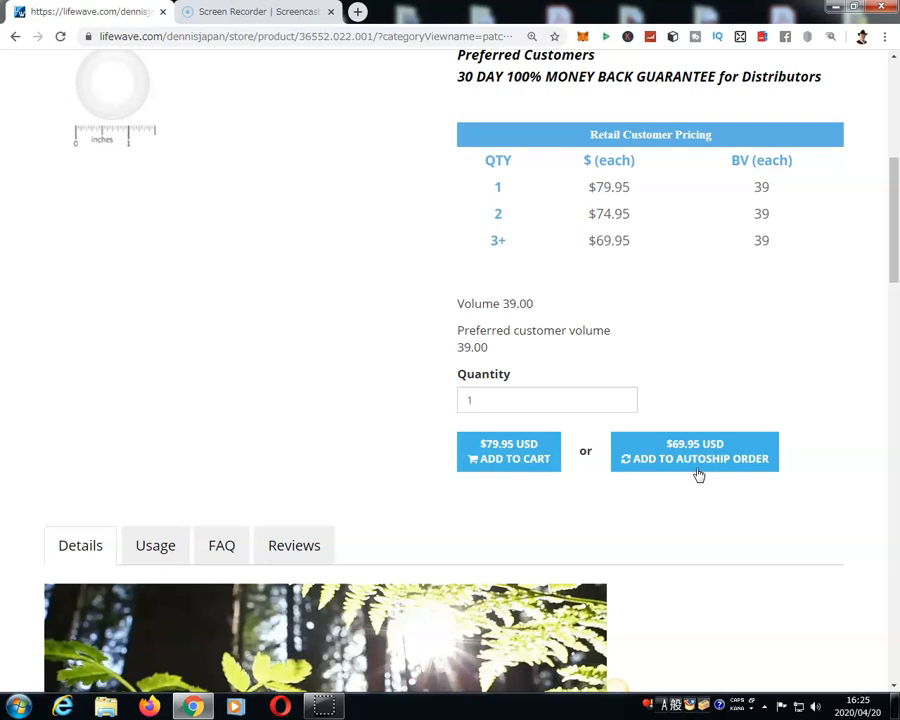
mouse_move(518, 519)
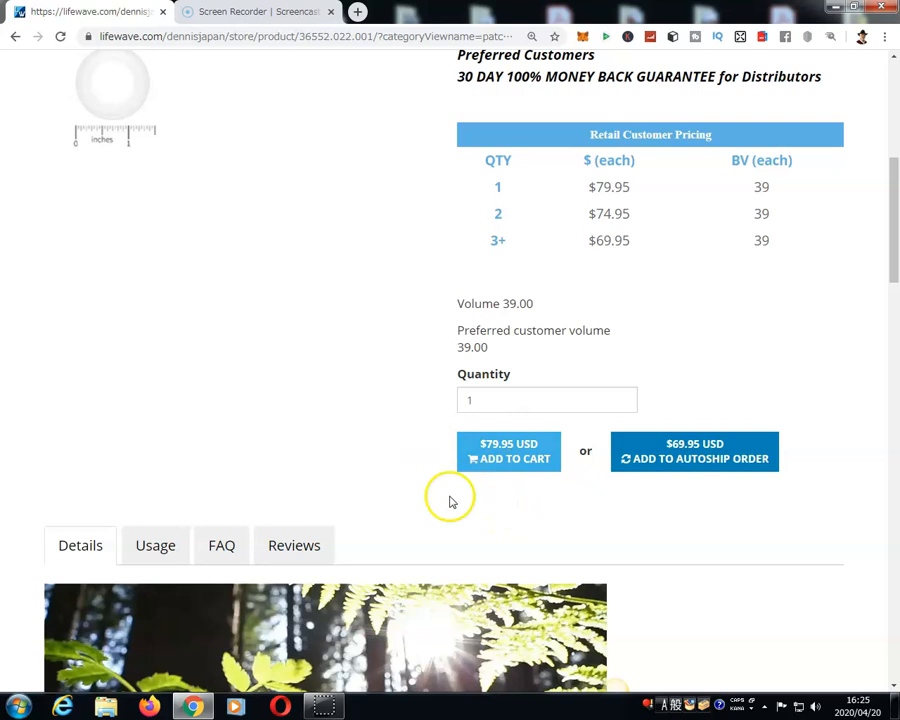
scroll("down", 3)
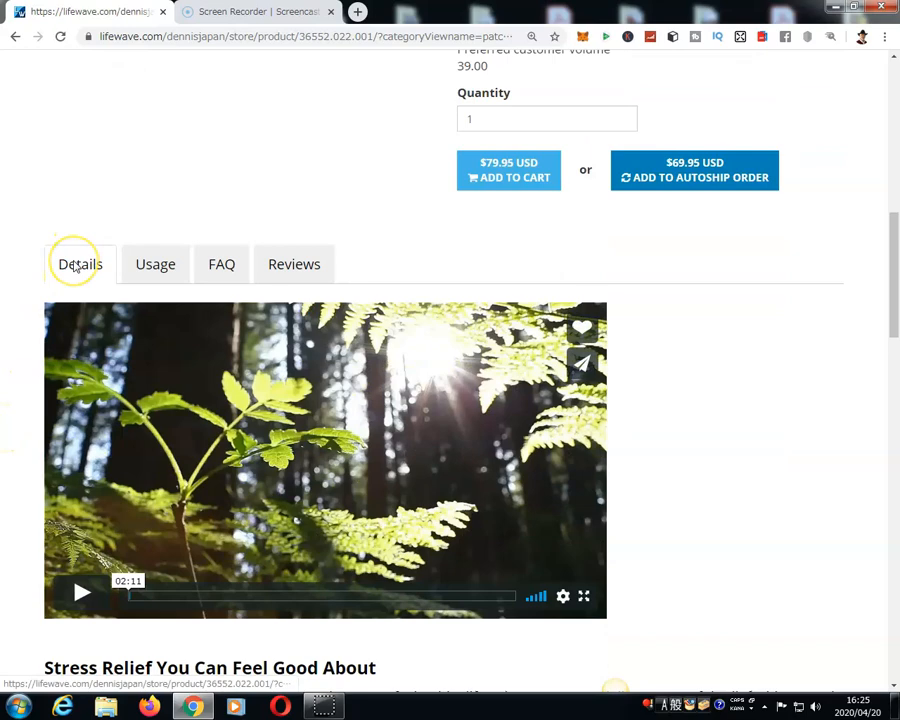
scroll("down", 3)
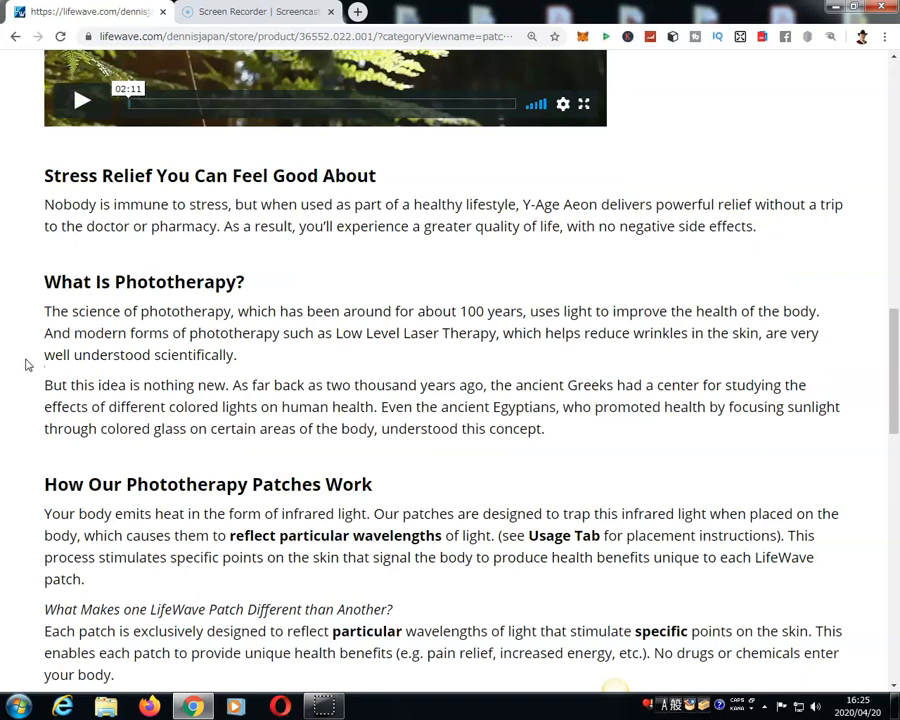
scroll("down", 3)
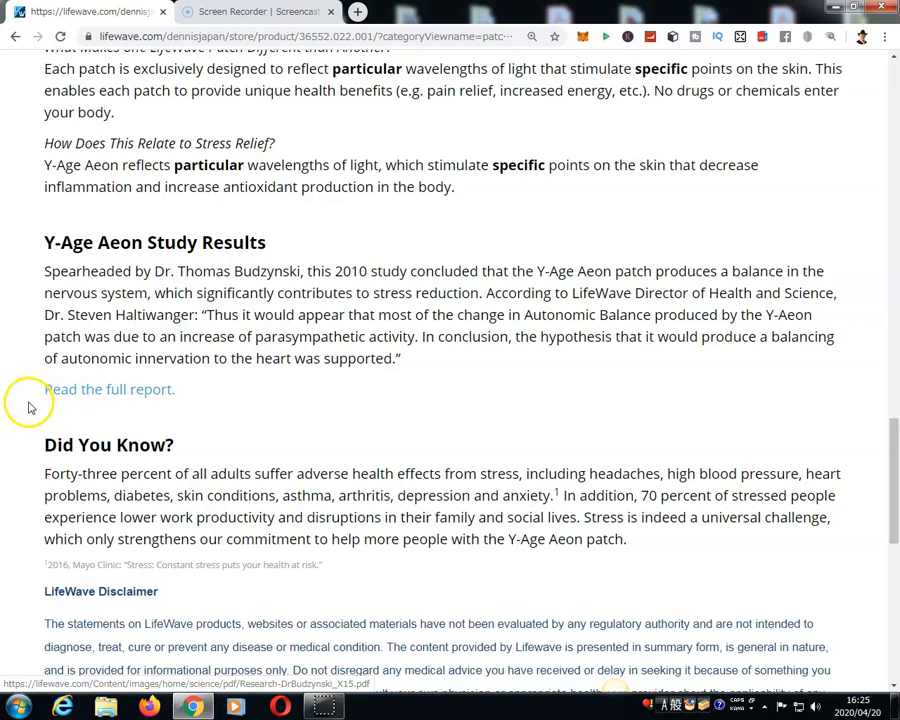
scroll("down", 3)
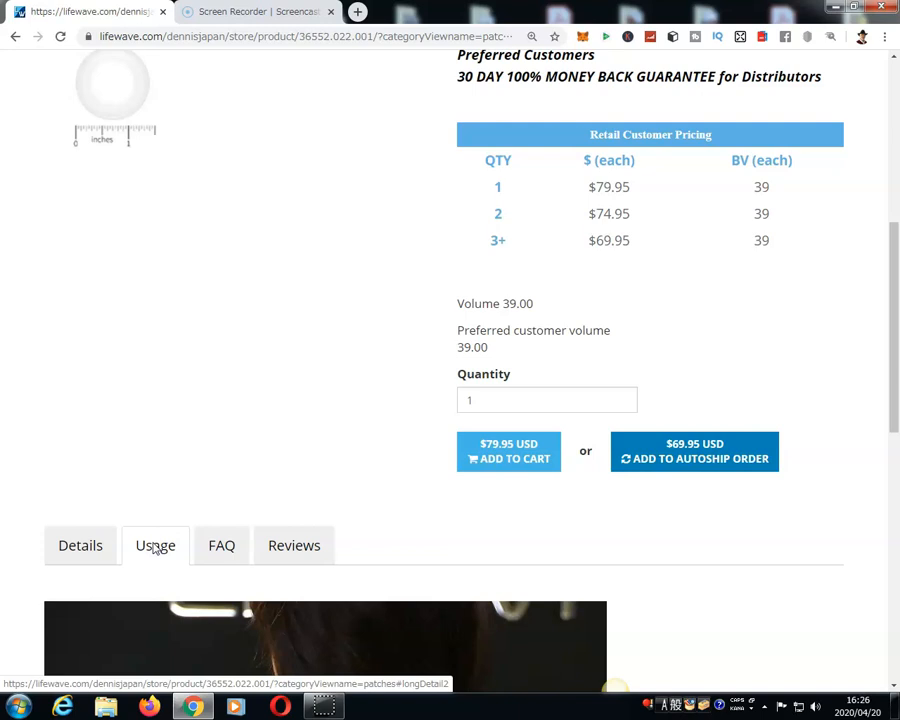
scroll("down", 3)
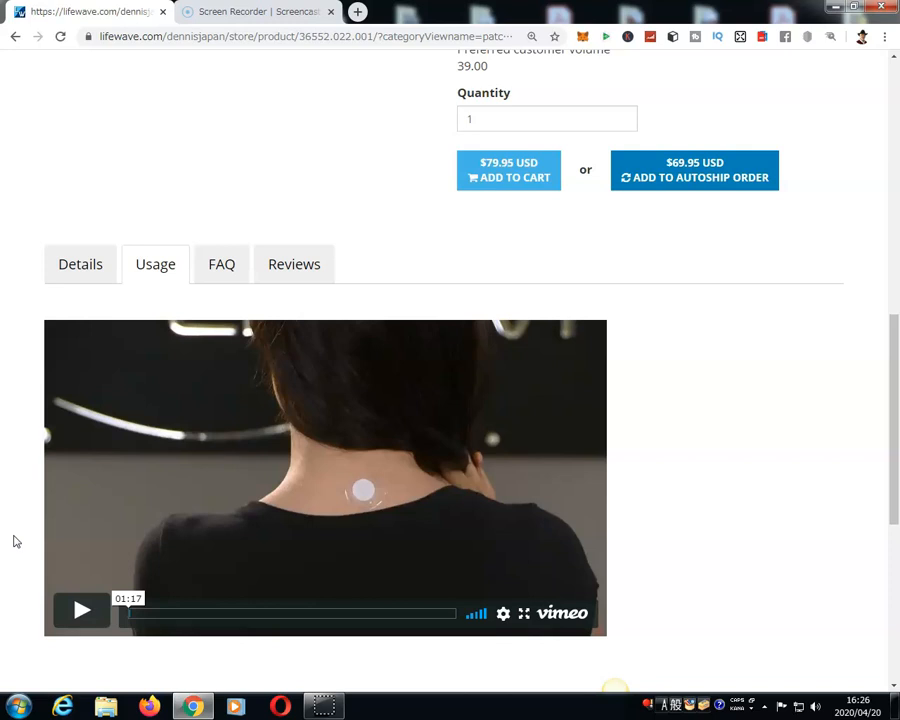
scroll("down", 3)
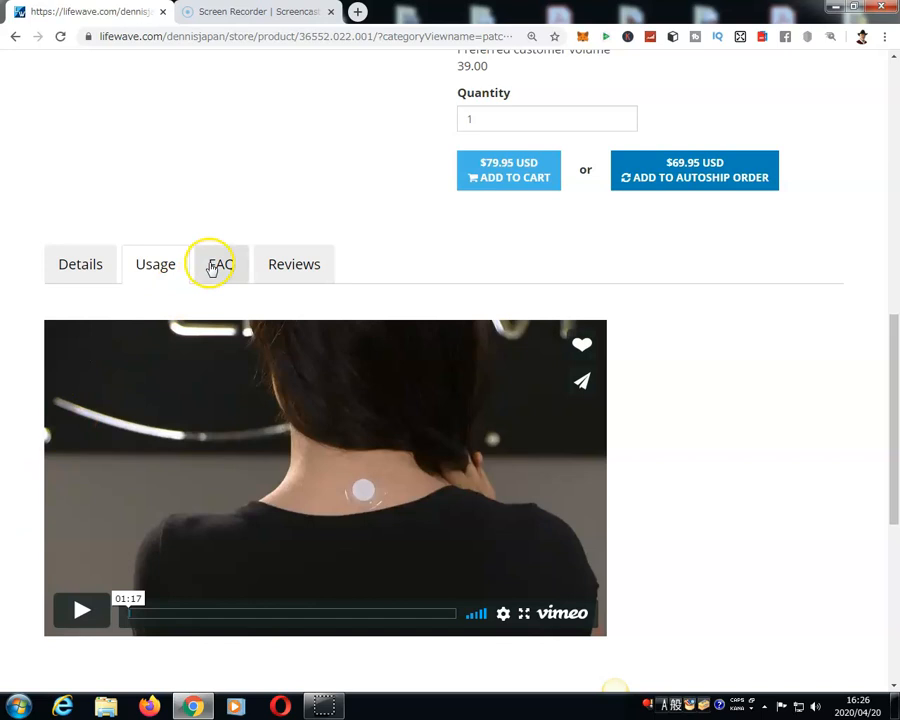
- Read the FAQ tab's answers on benefits, results timing and pain relief
left_click(221, 263)
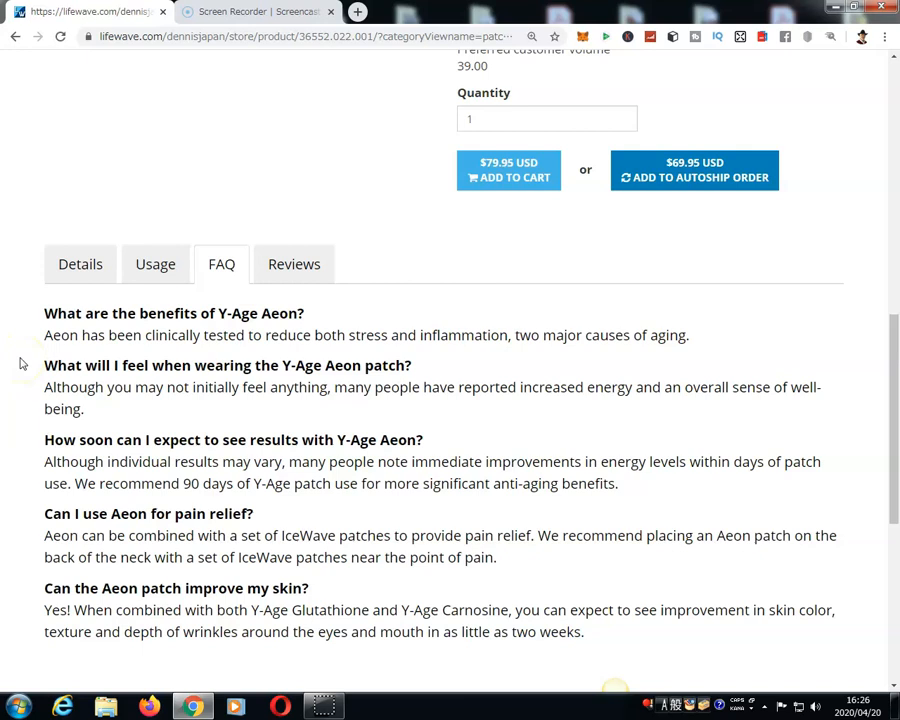
scroll("down", 3)
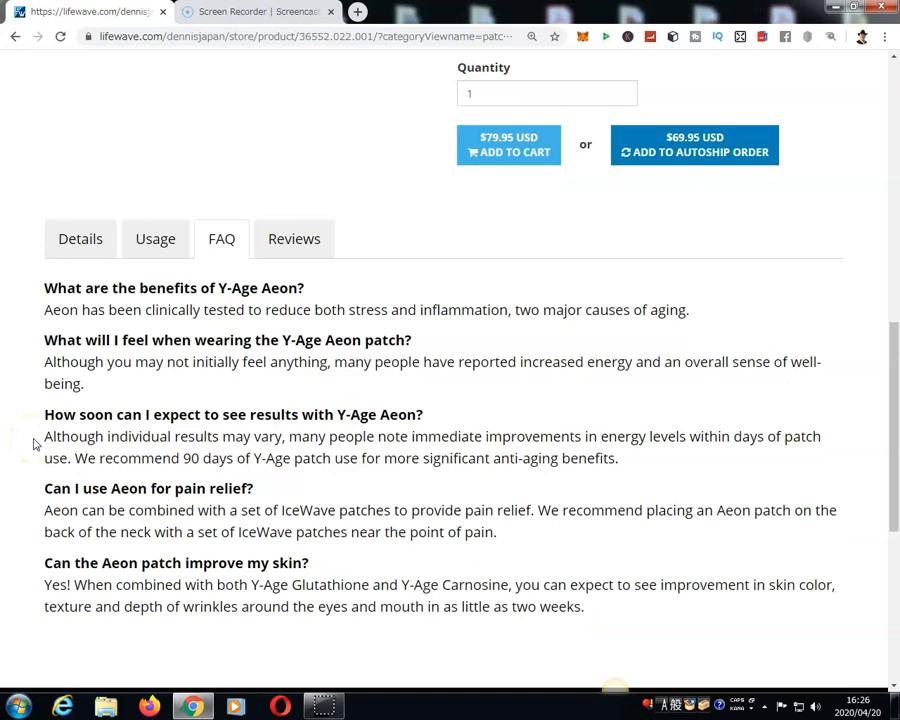
scroll("down", 3)
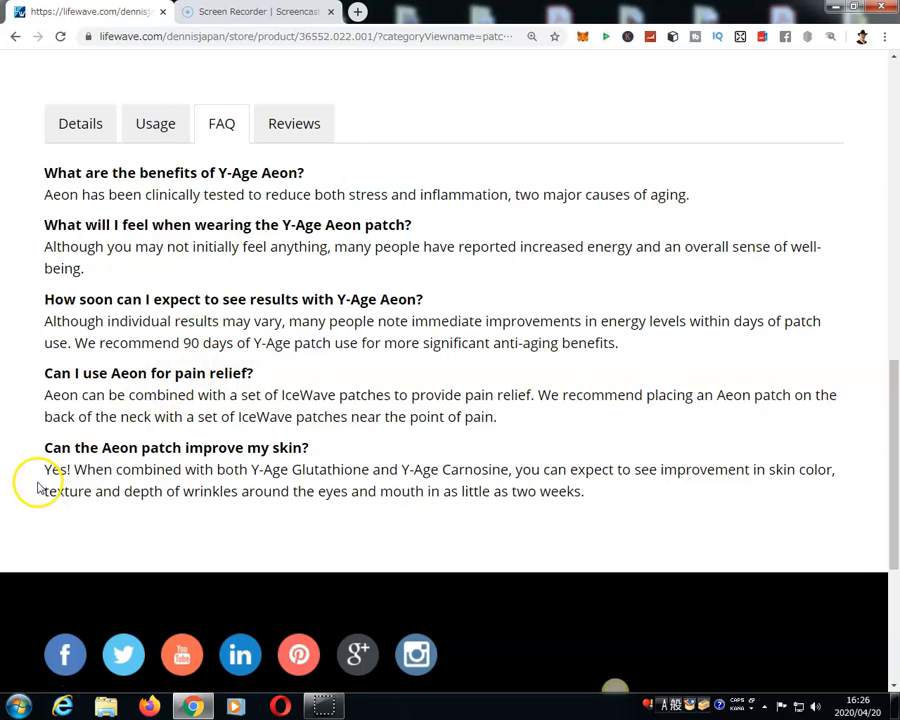
mouse_move(22, 505)
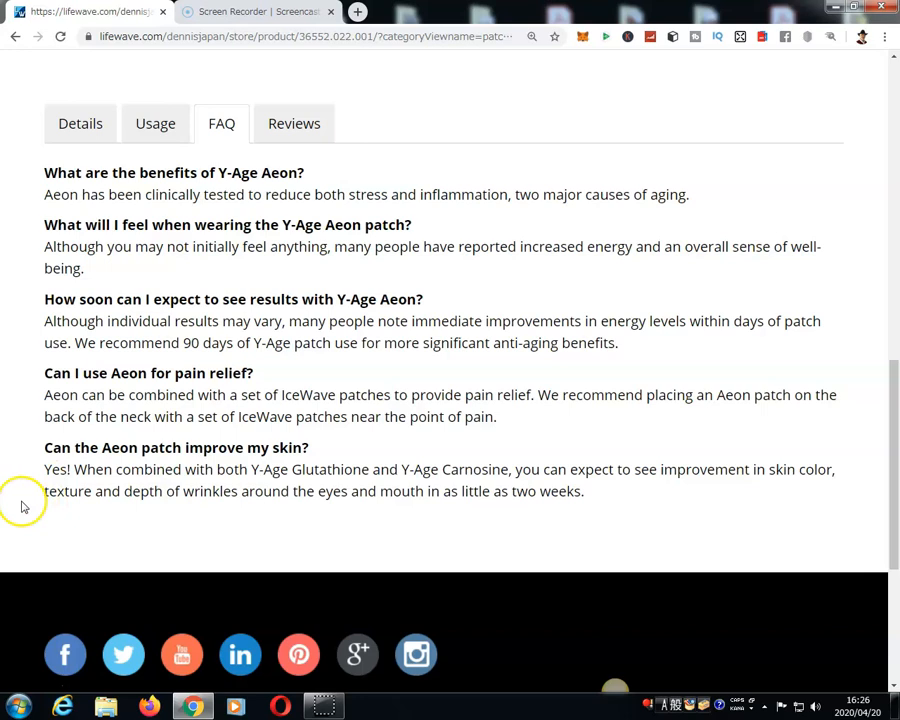
- Read the distributor testimonials in the Reviews tab
left_click(294, 123)
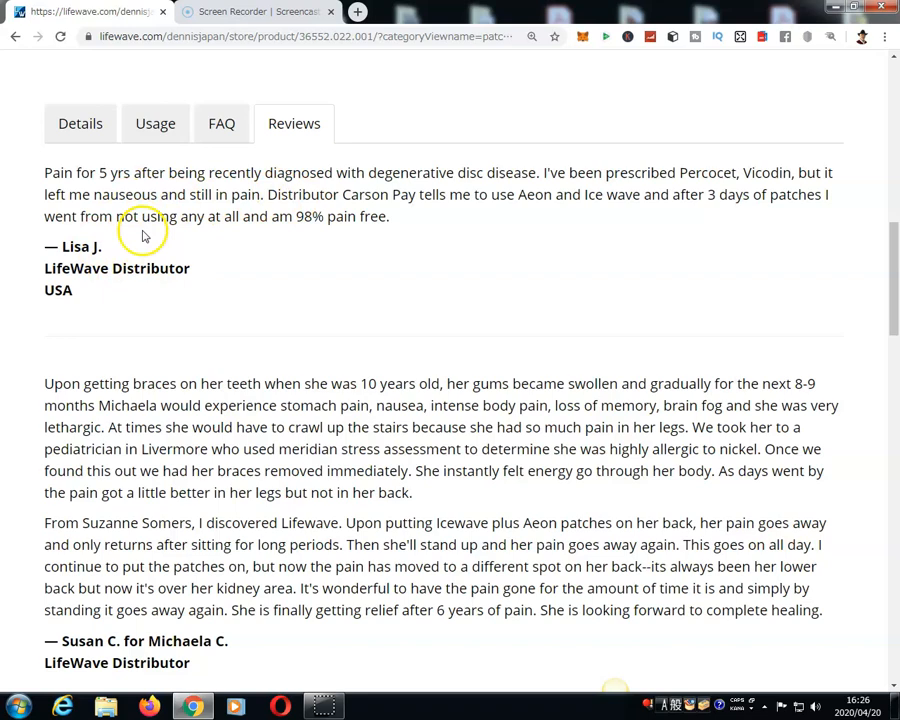
scroll("down", 3)
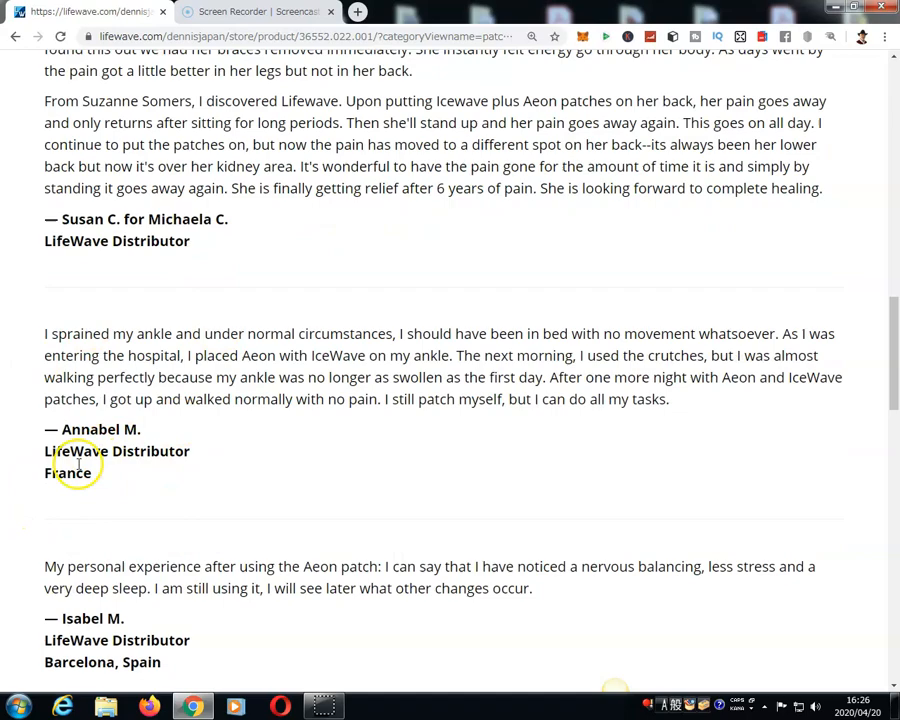
scroll("down", 3)
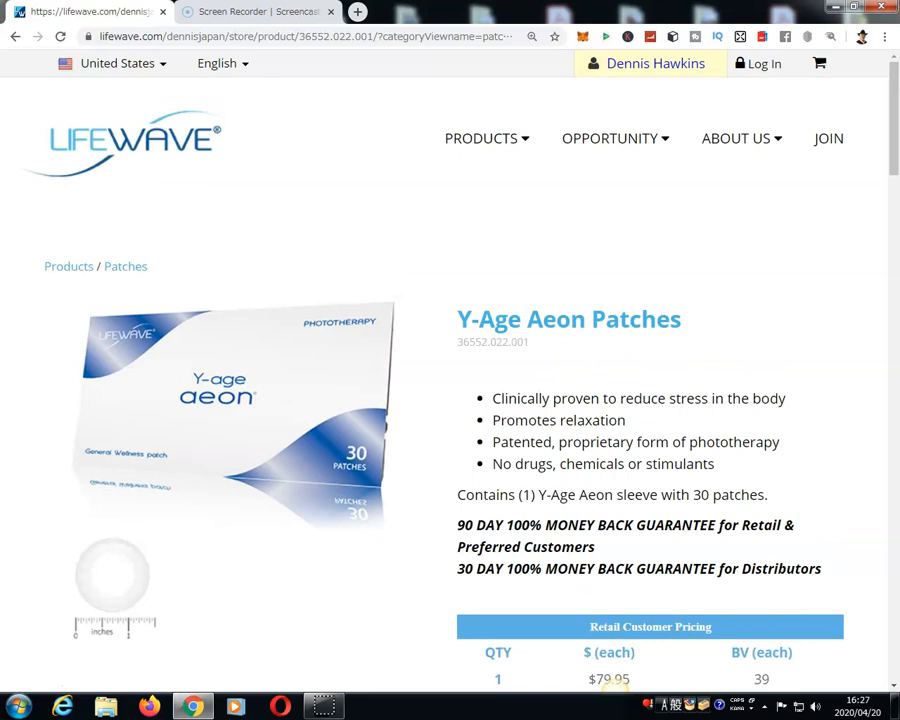
- Add one $79.95 pack of Y-Age Aeon Patches to the cart and preview the order
scroll("down", 3)
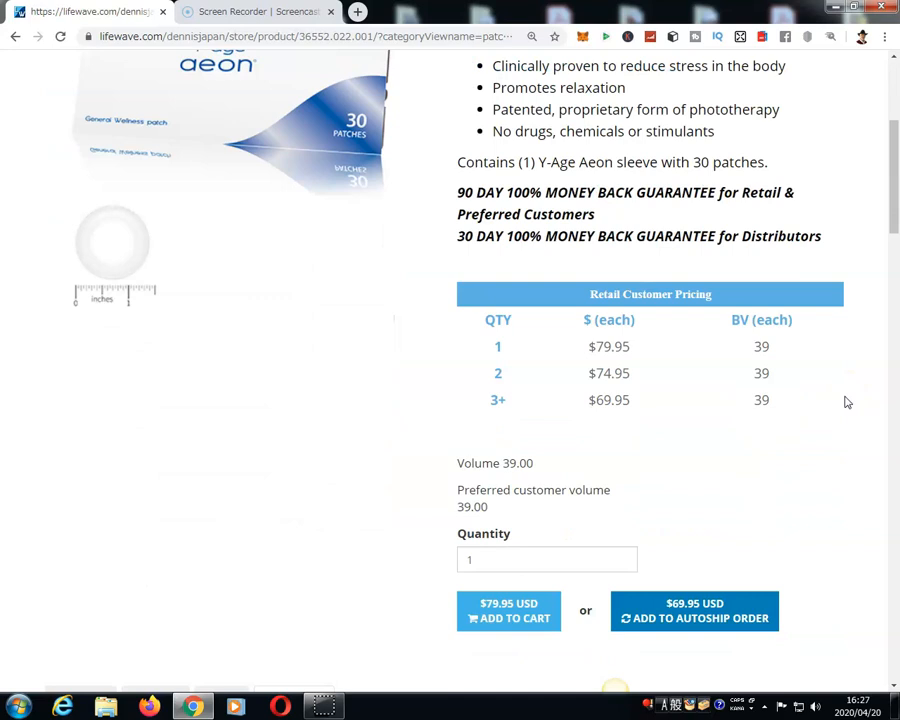
scroll("down", 3)
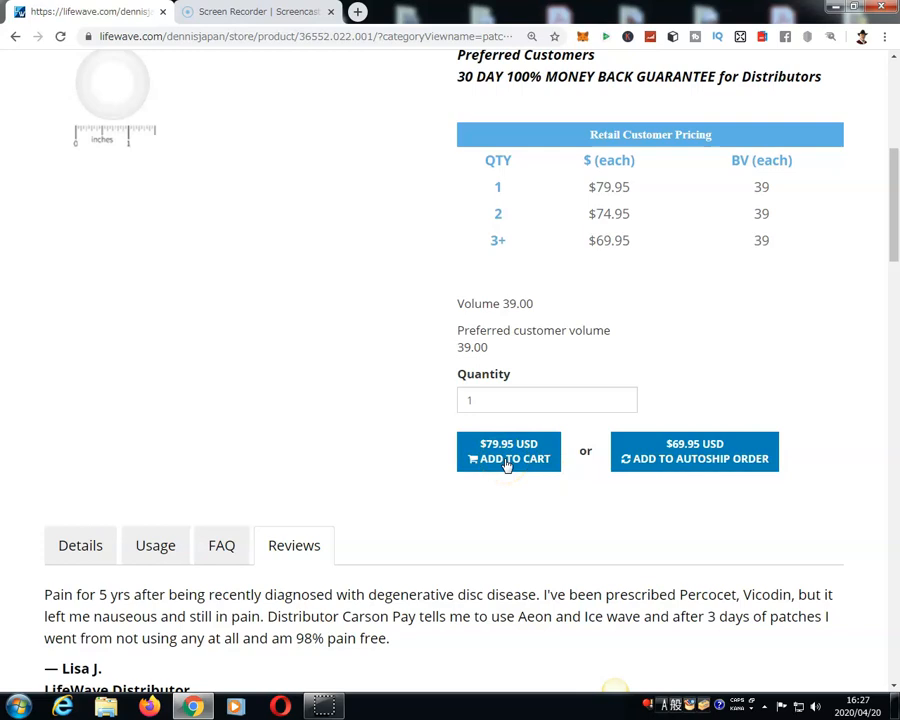
left_click(508, 451)
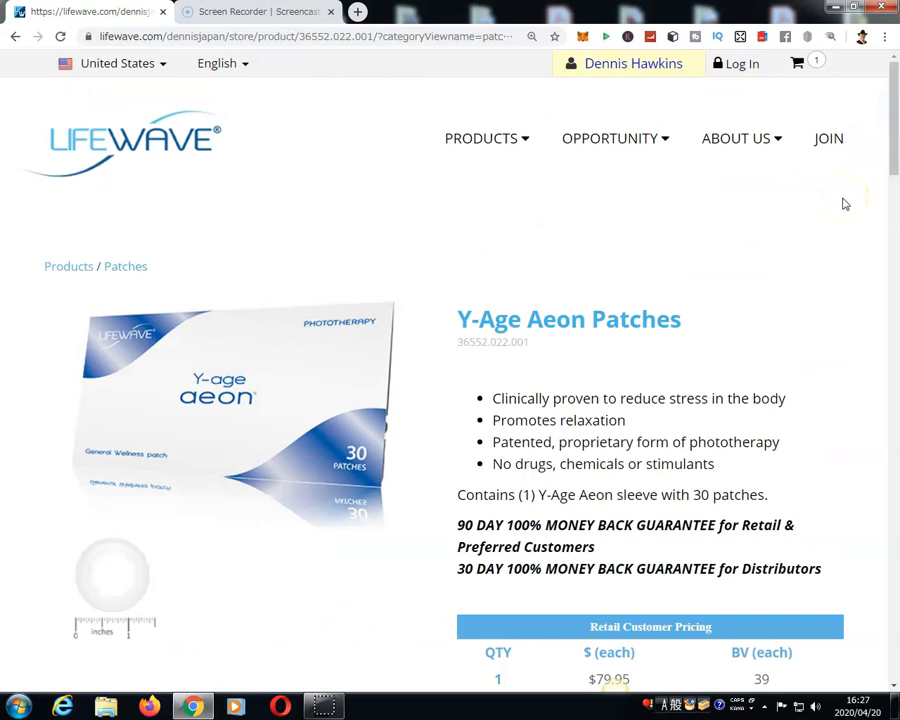
left_click(797, 62)
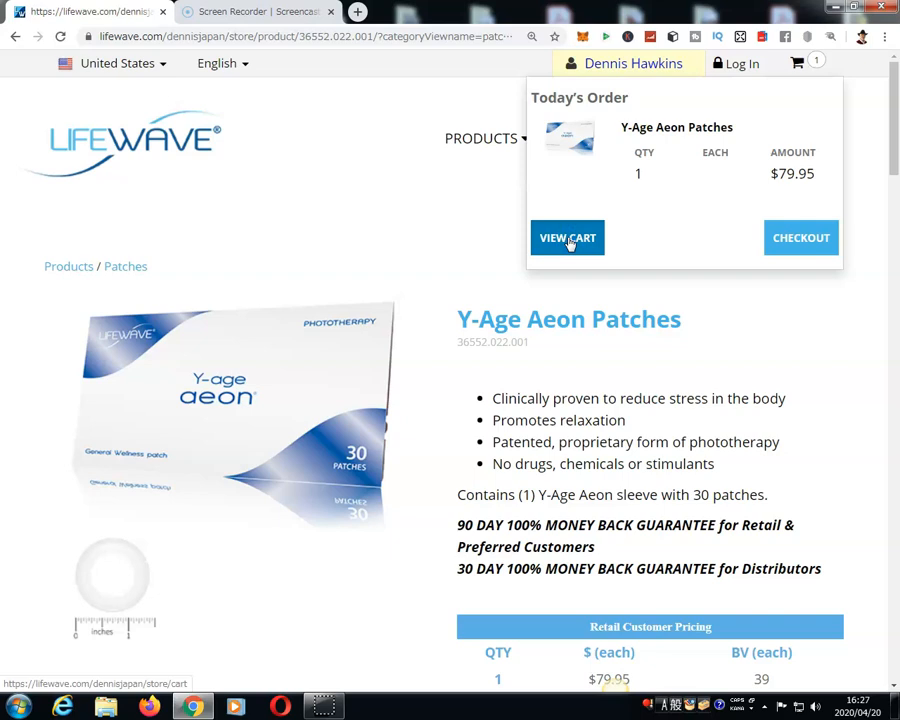
- View the full cart with the $79.95 subtotal and continue to the login page
left_click(567, 237)
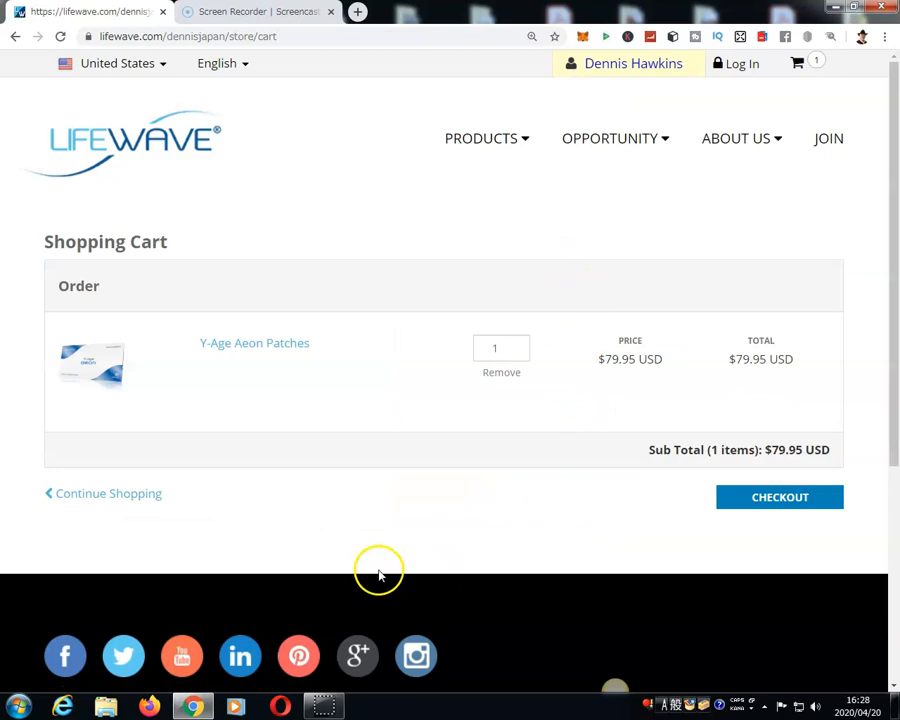
mouse_move(500, 388)
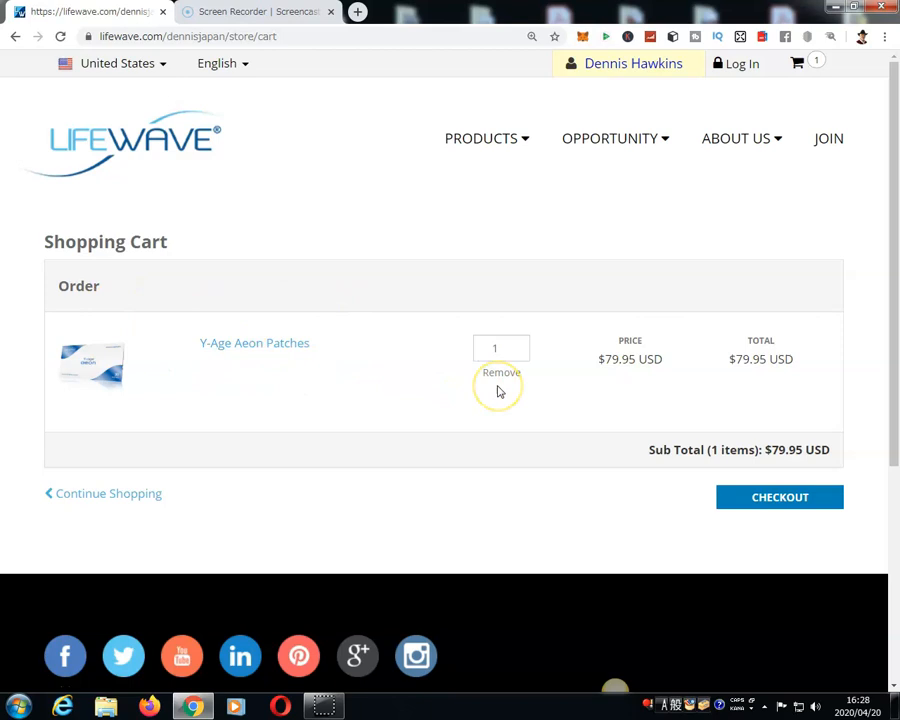
mouse_move(816, 386)
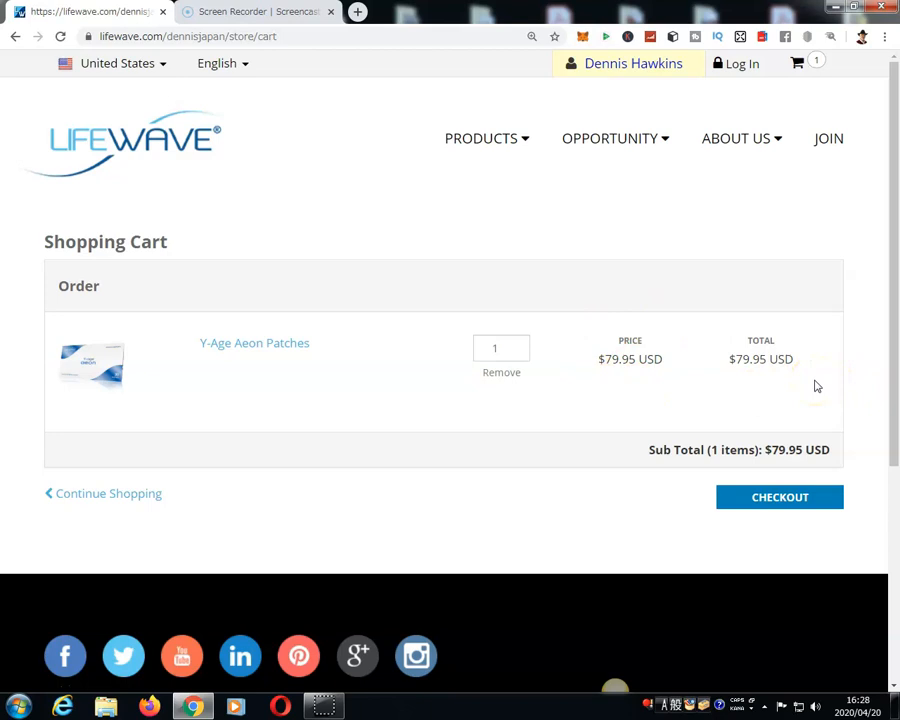
left_click(779, 497)
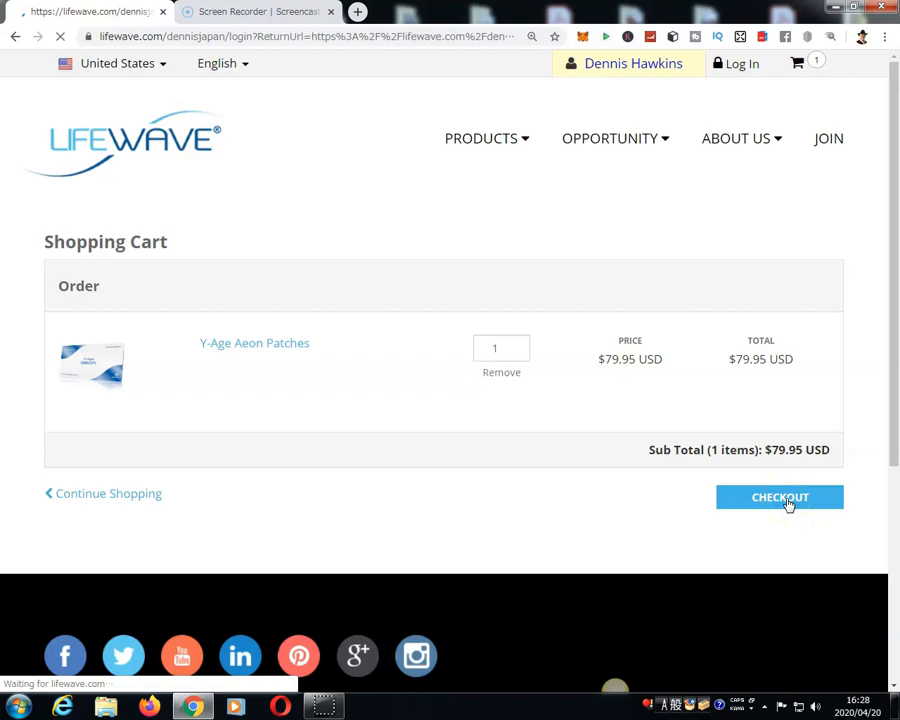
- Check out with the Aeon Patches and choose to create a new account on the sign-in page
left_click(779, 497)
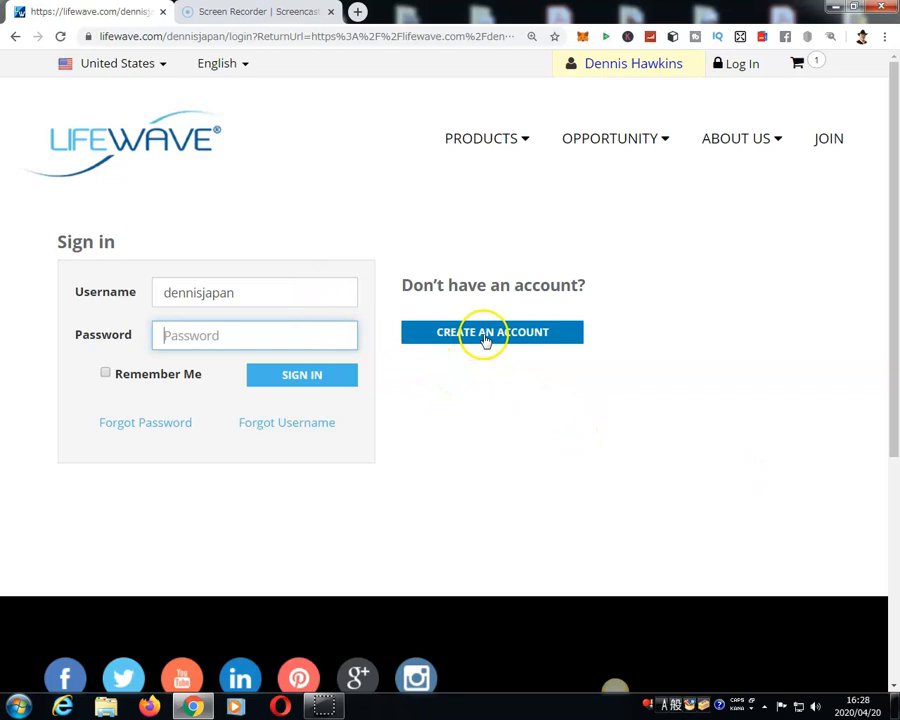
left_click(491, 331)
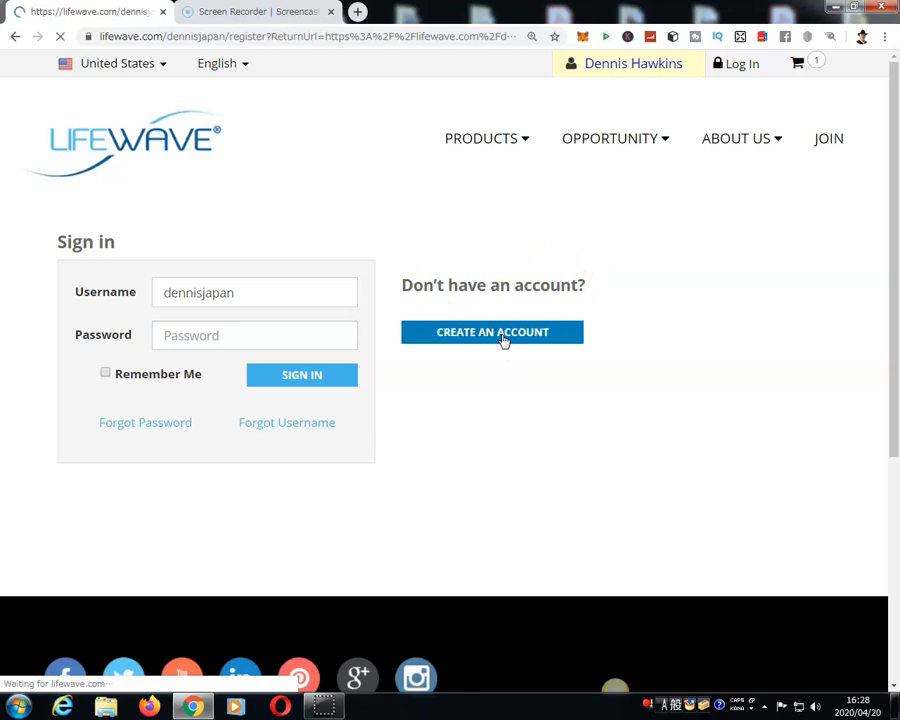
- Enter referrer ID 1099132 on the Create an Account form and scroll down to the password fields
left_click(491, 331)
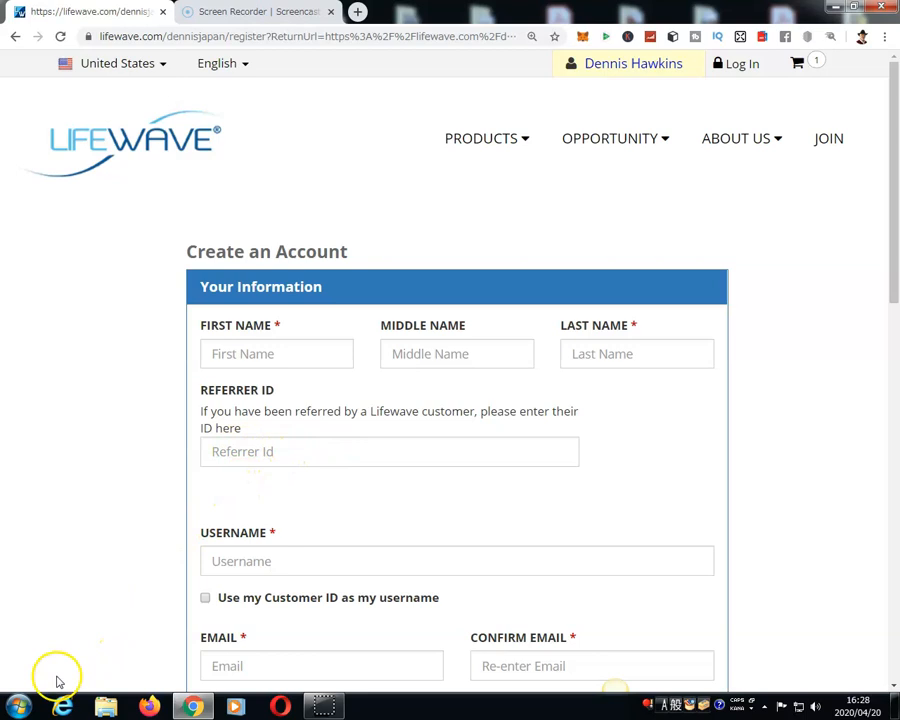
scroll("down", 3)
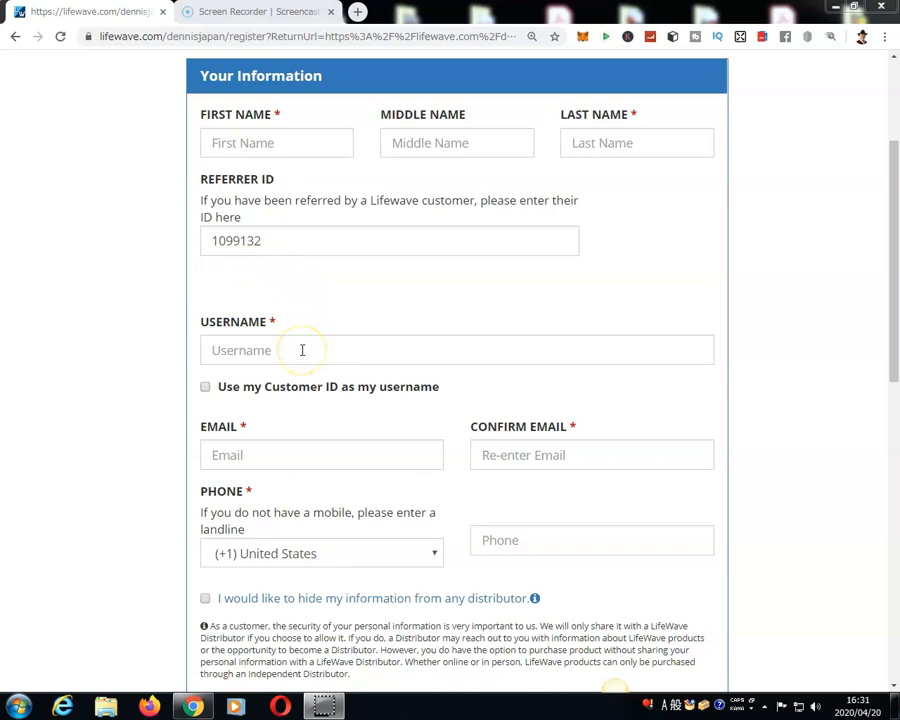
mouse_move(288, 406)
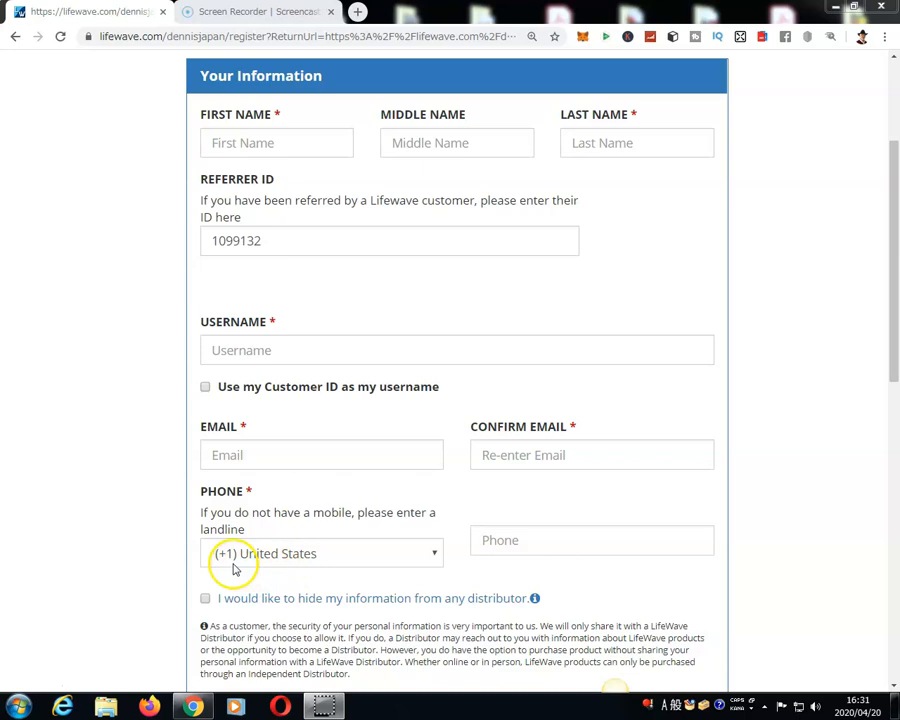
scroll("down", 3)
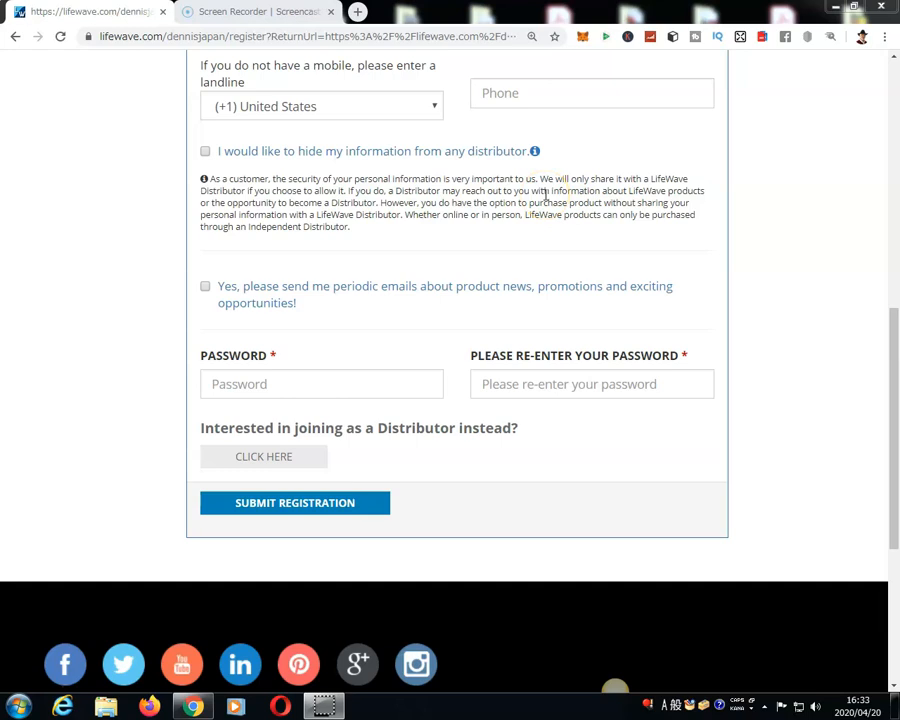
mouse_move(342, 210)
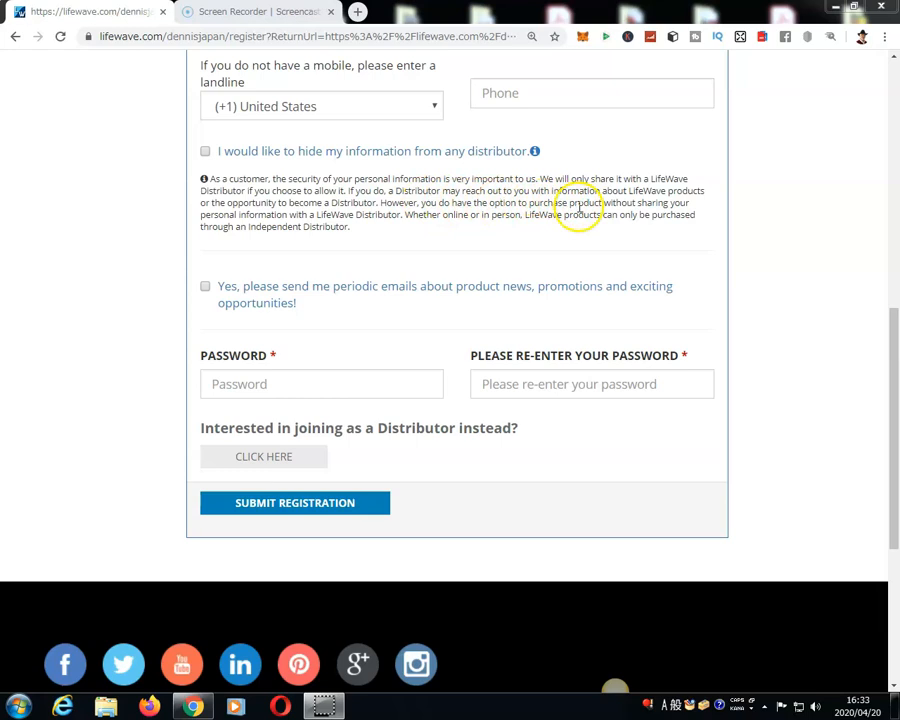
mouse_move(395, 216)
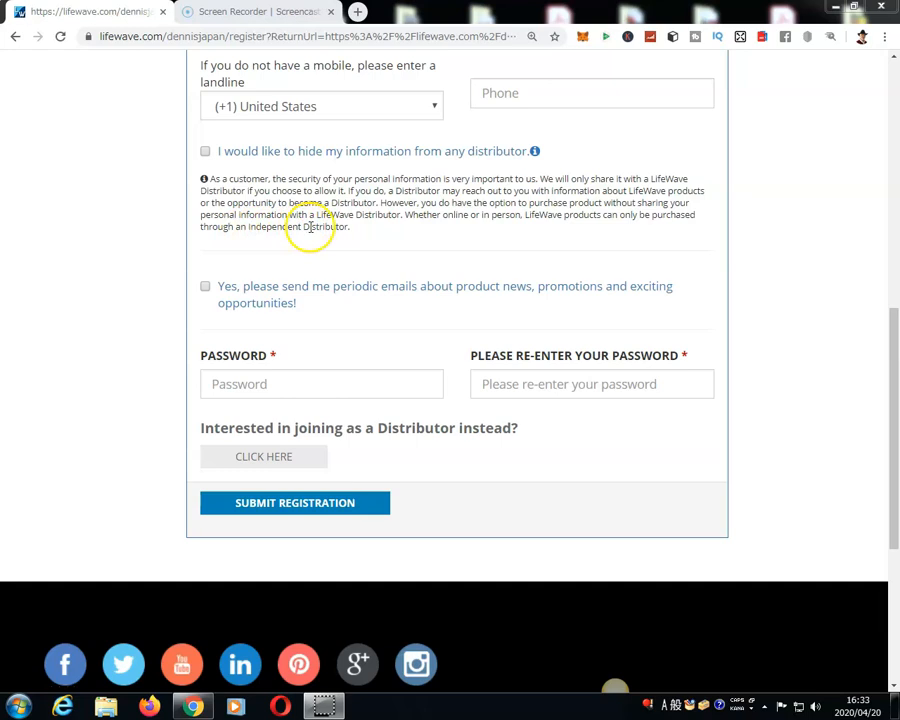
mouse_move(535, 232)
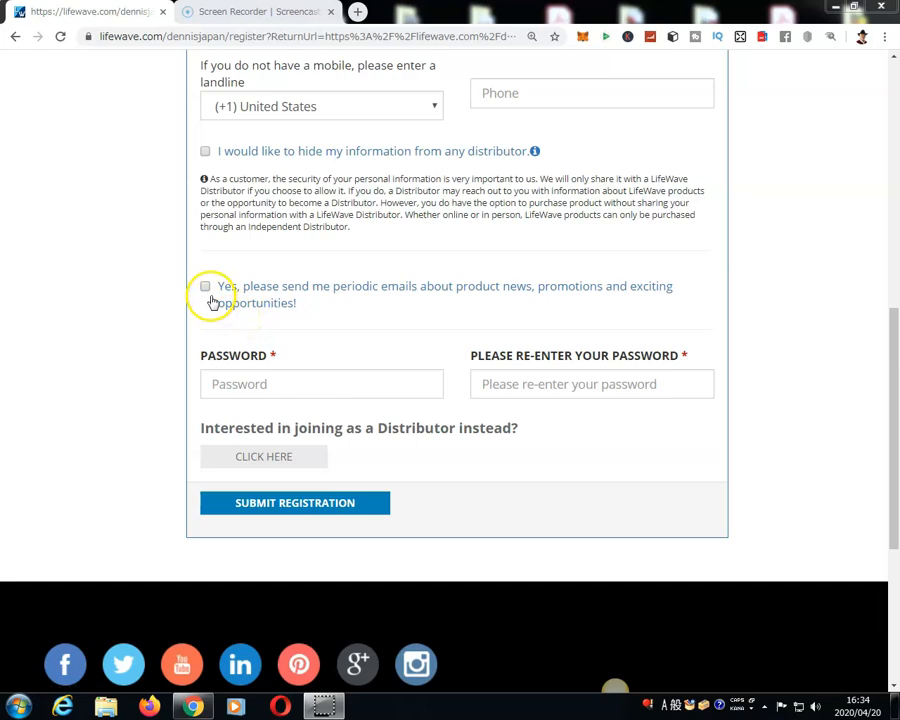
mouse_move(506, 302)
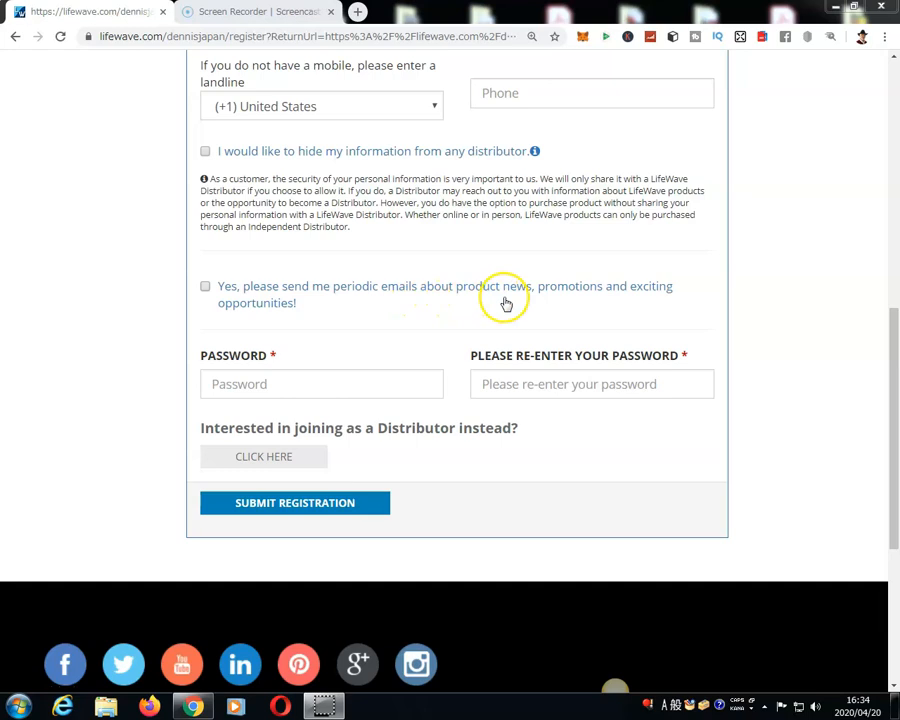
mouse_move(210, 330)
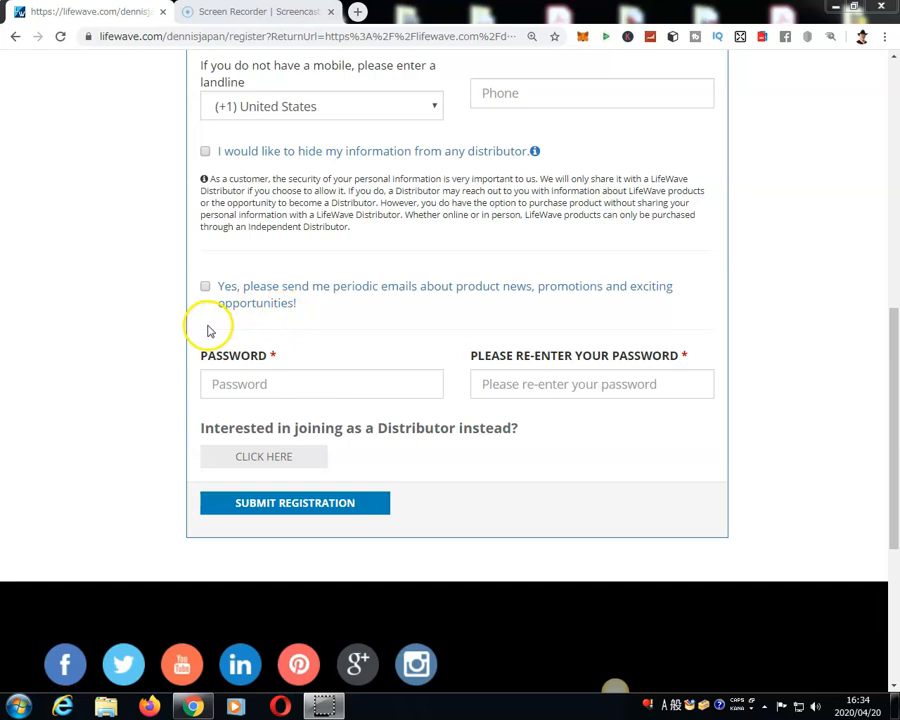
mouse_move(207, 311)
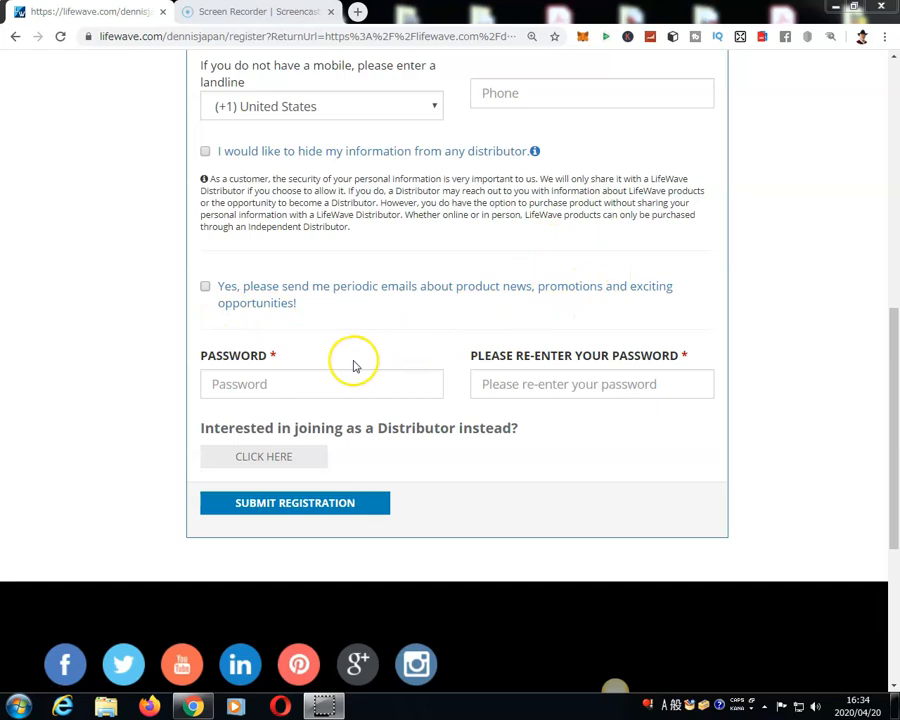
mouse_move(290, 343)
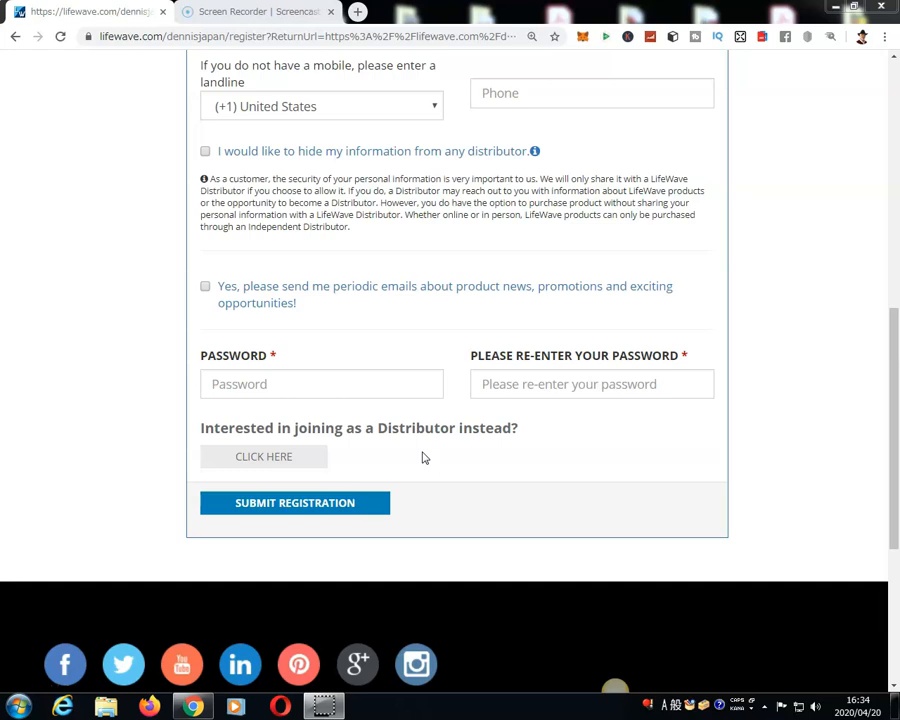
mouse_move(421, 460)
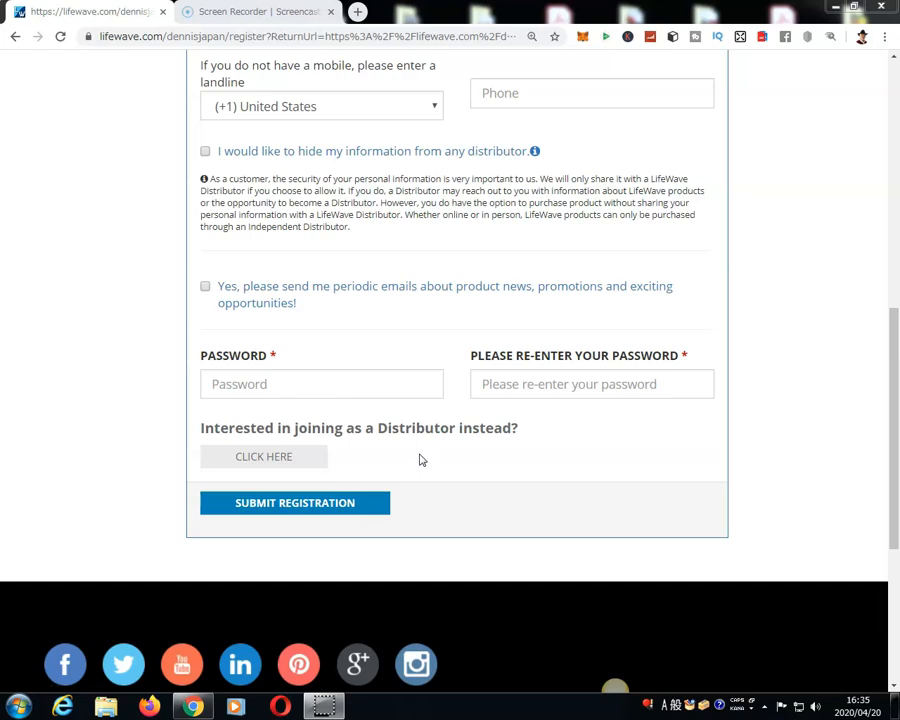